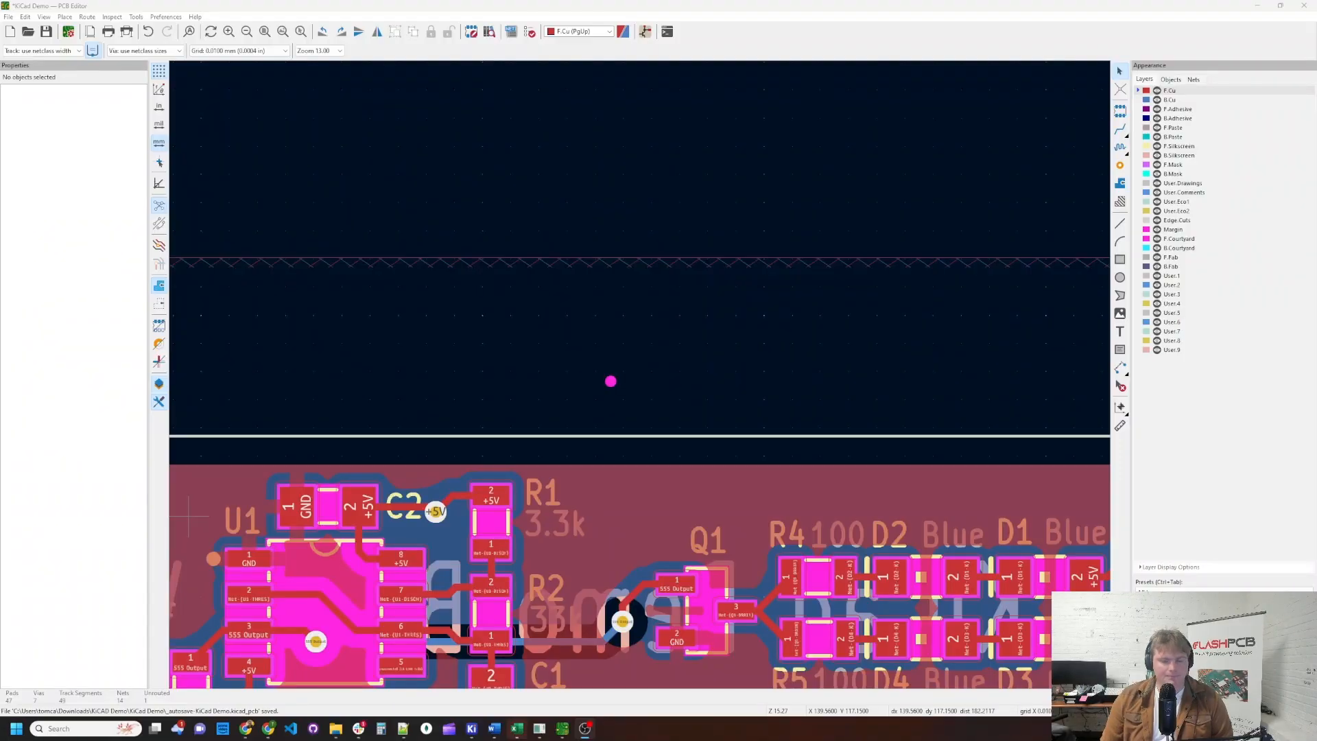
mouse_move(475, 337)
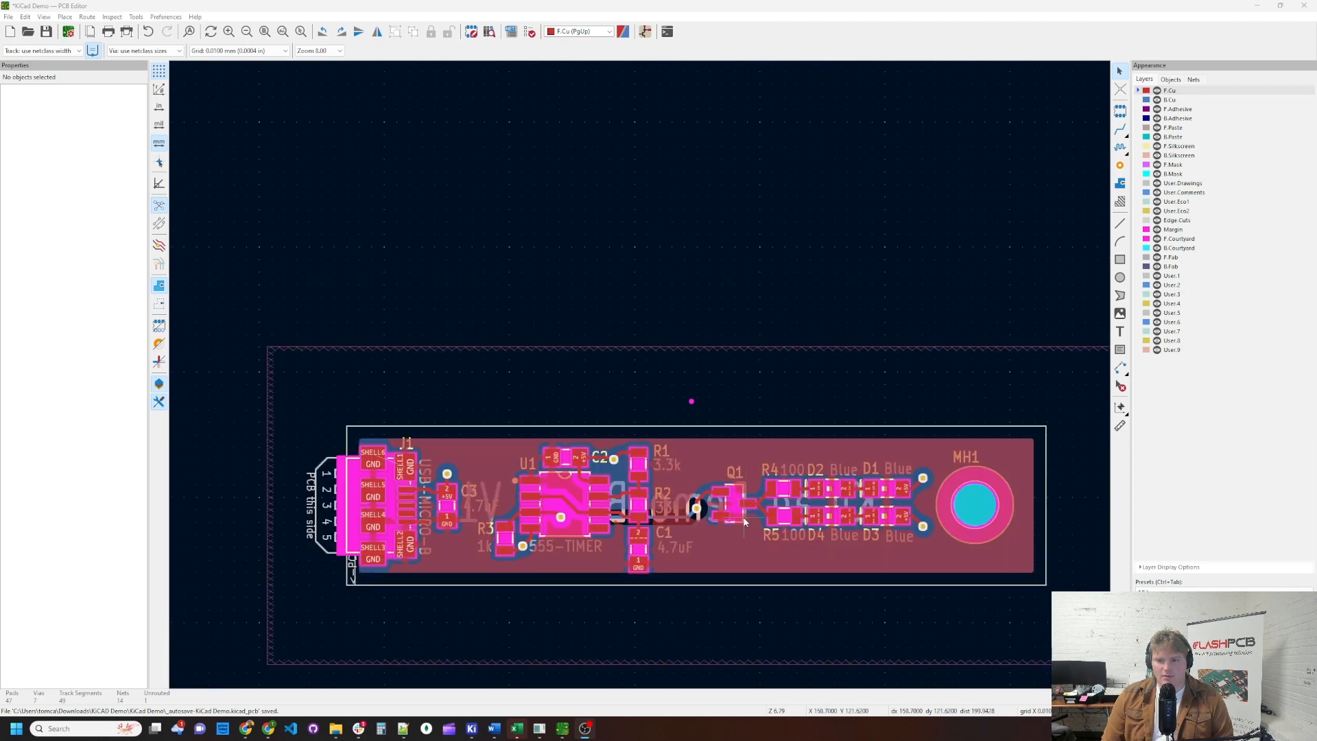
mouse_move(834, 550)
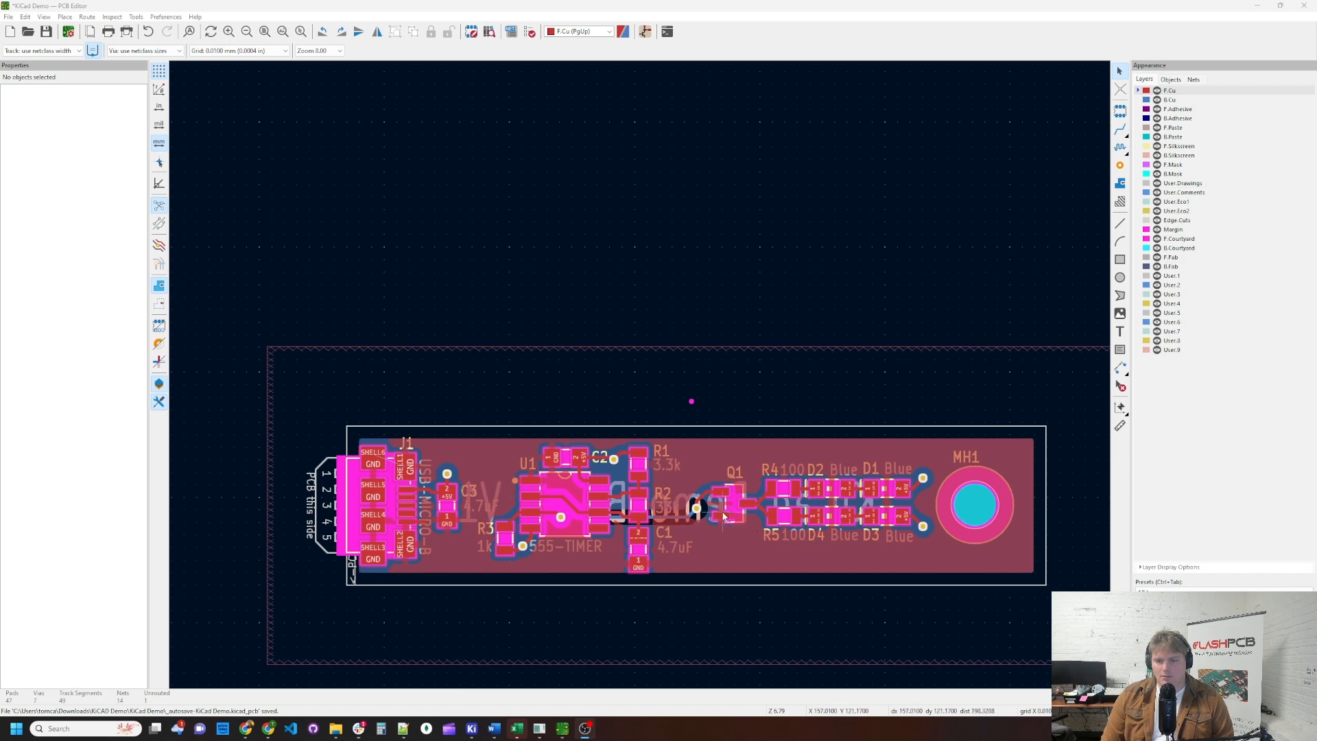
mouse_move(692, 526)
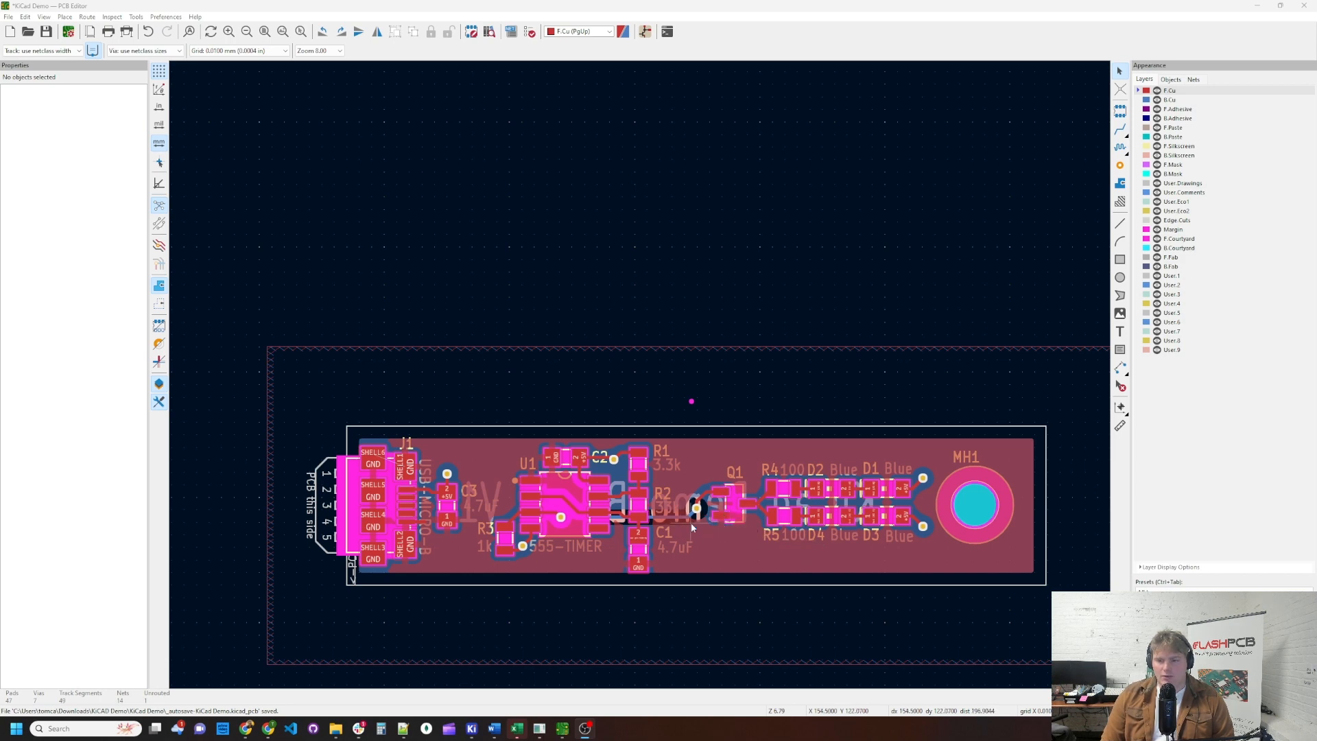
mouse_move(699, 509)
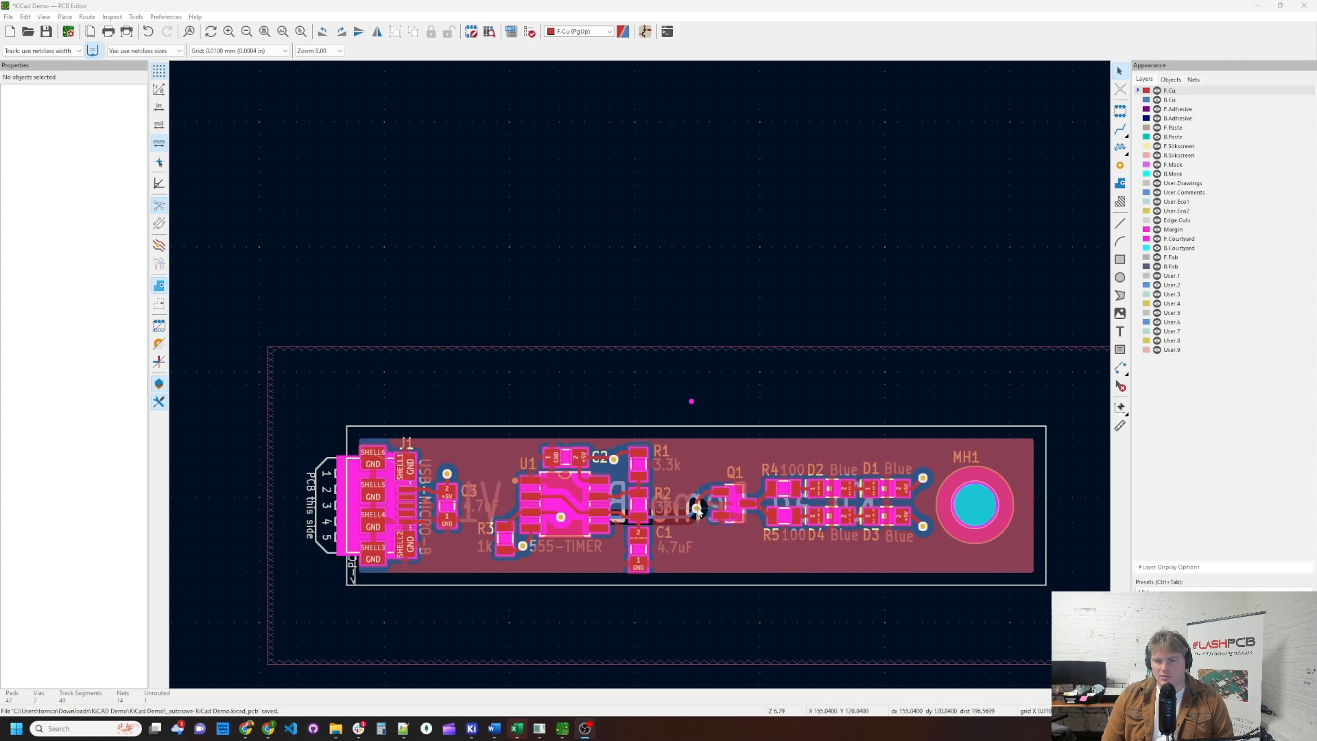
mouse_move(696, 513)
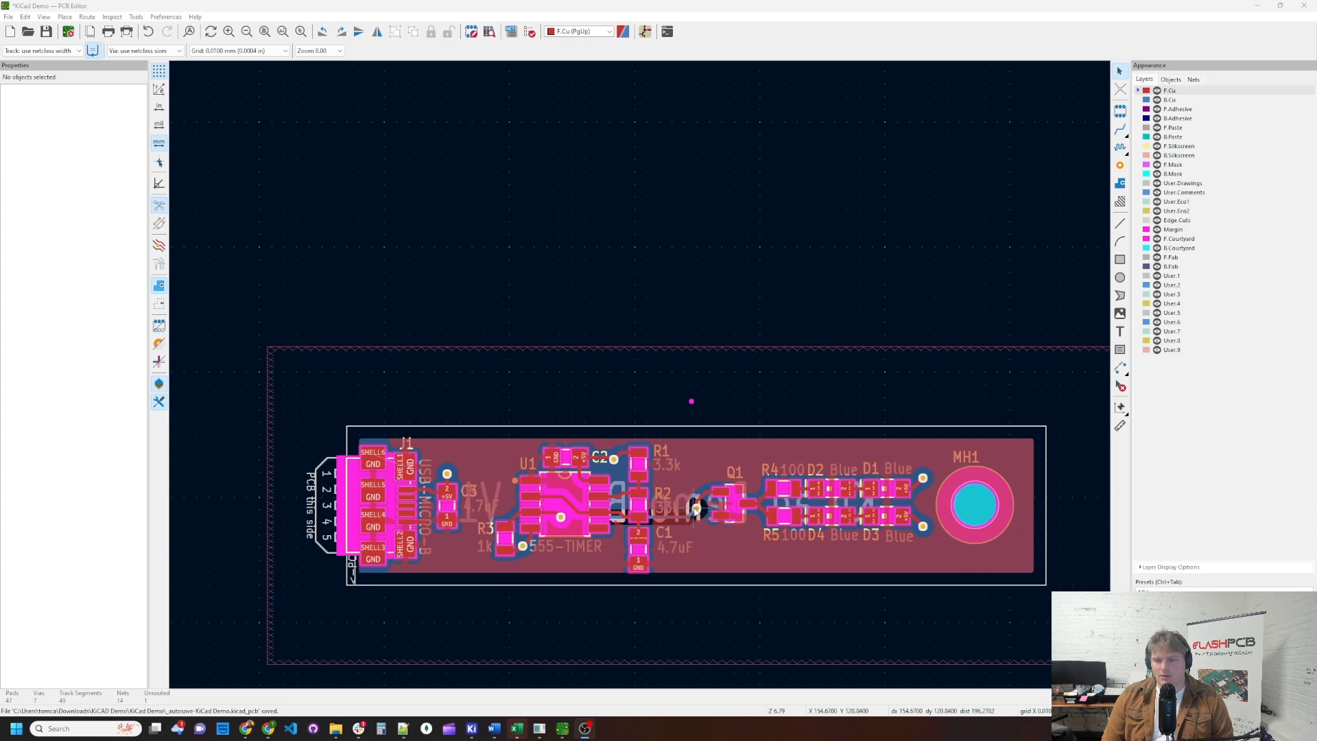
mouse_move(697, 516)
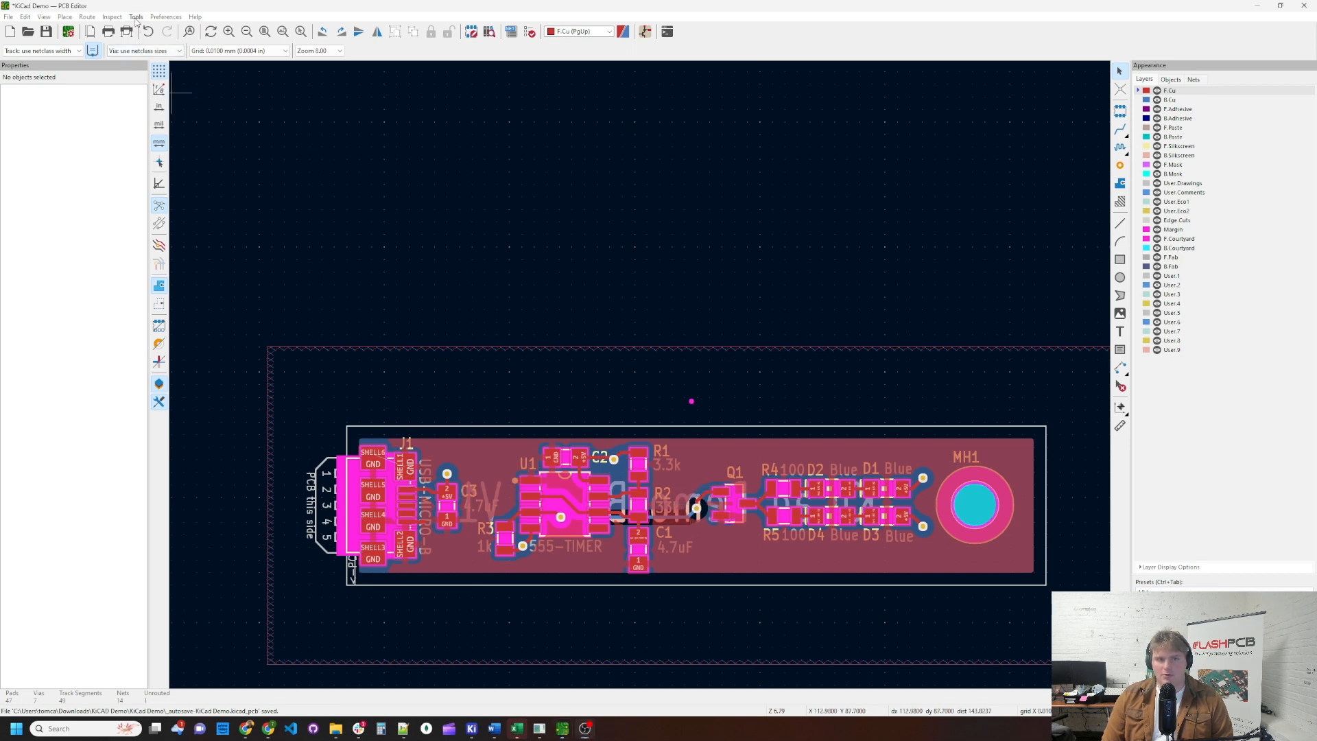
In Tools > Add Teardrops, set round-shape teardrops to the Straight lines style
click(138, 16)
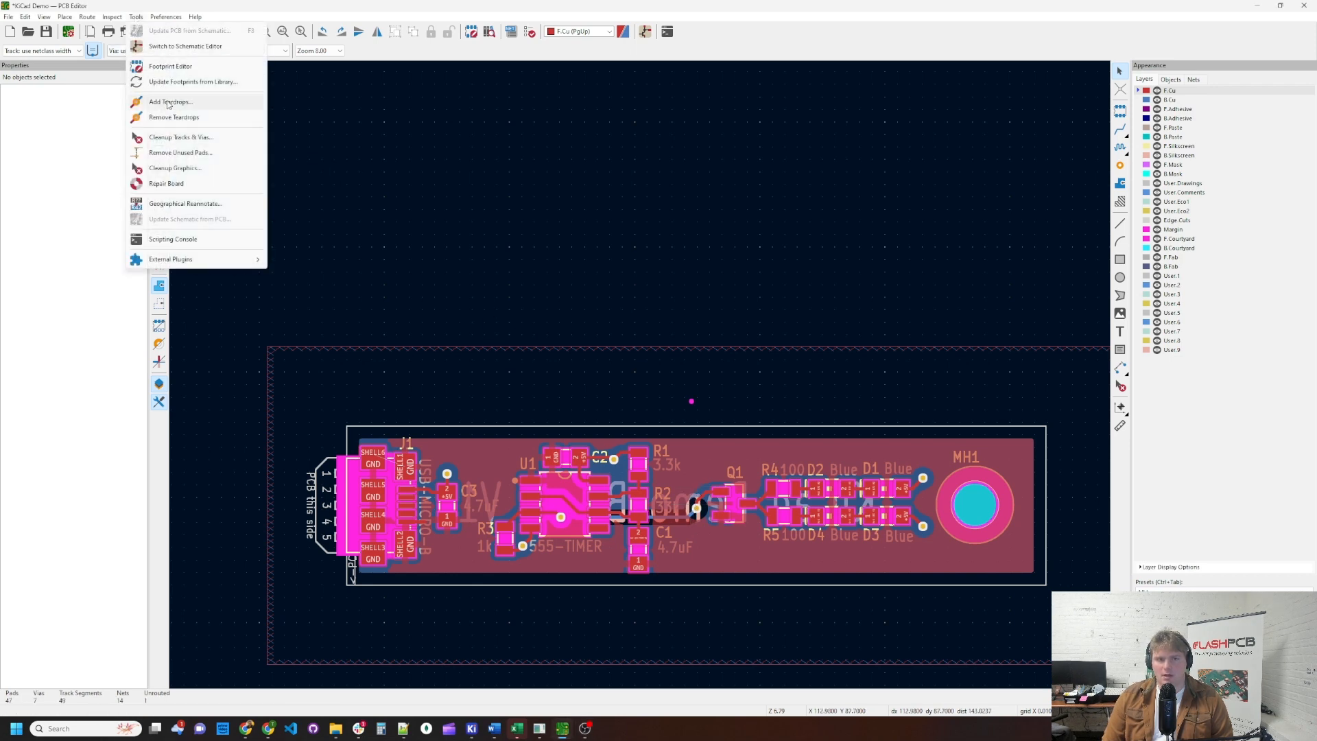
click(170, 101)
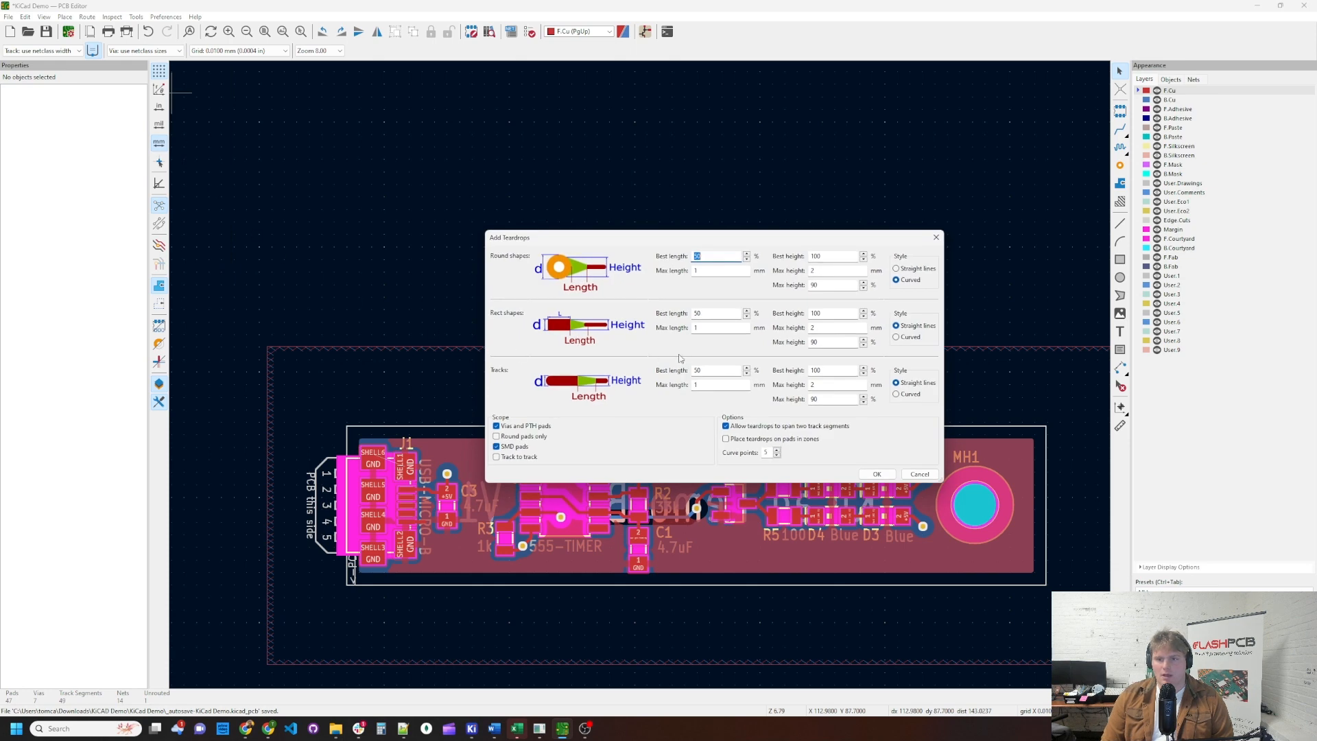
mouse_move(653, 271)
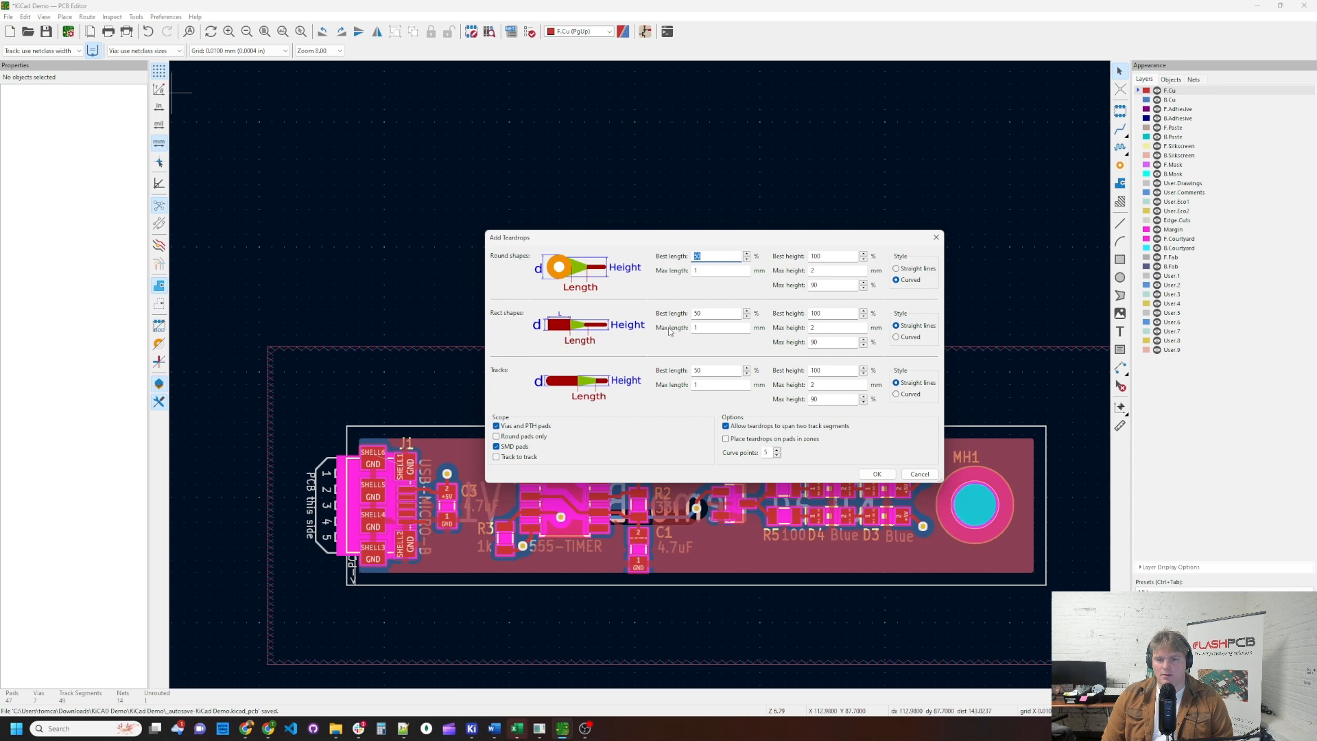
mouse_move(566, 273)
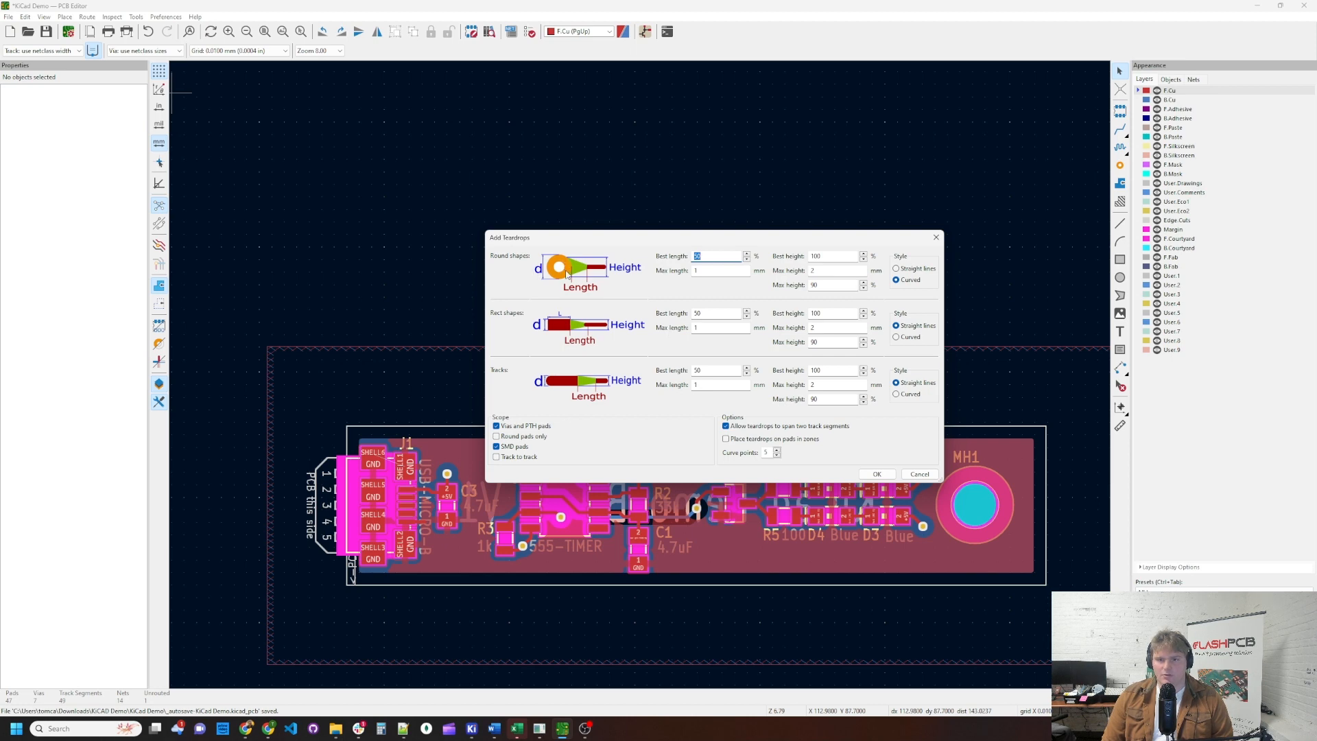
mouse_move(599, 336)
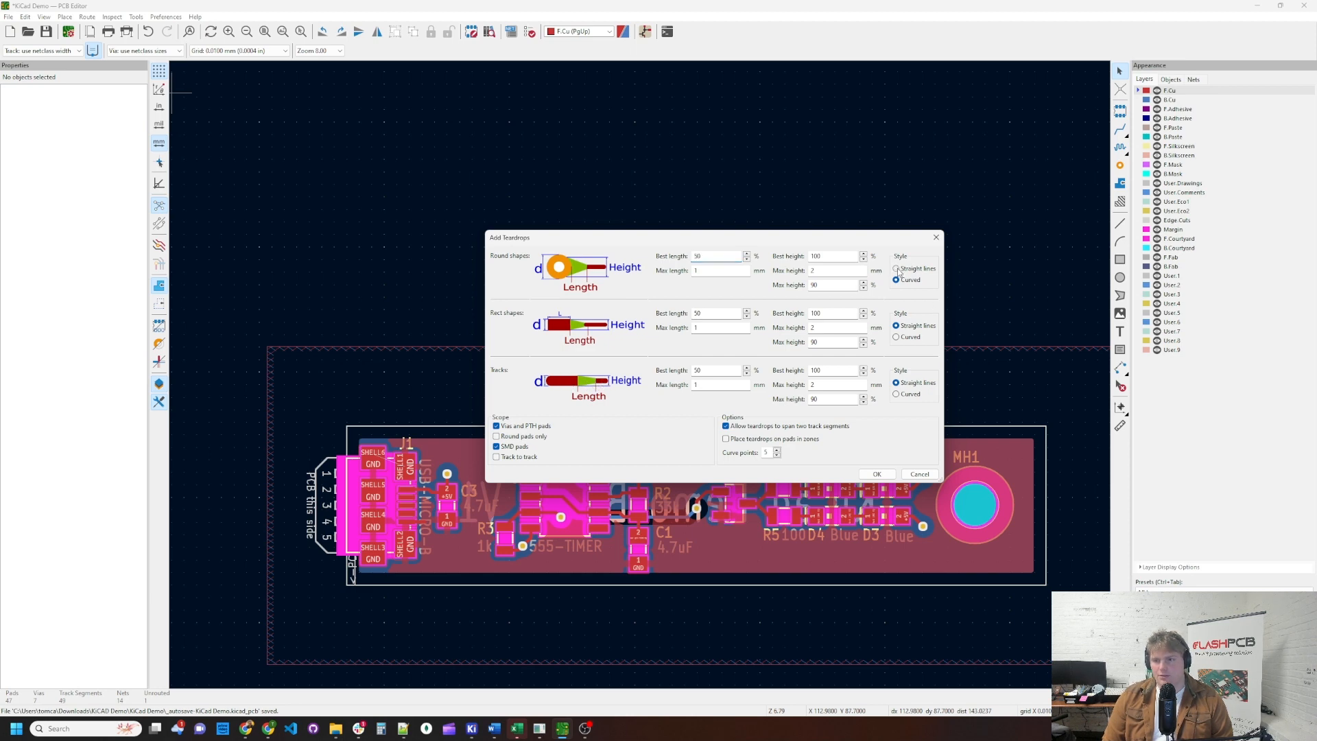
click(895, 269)
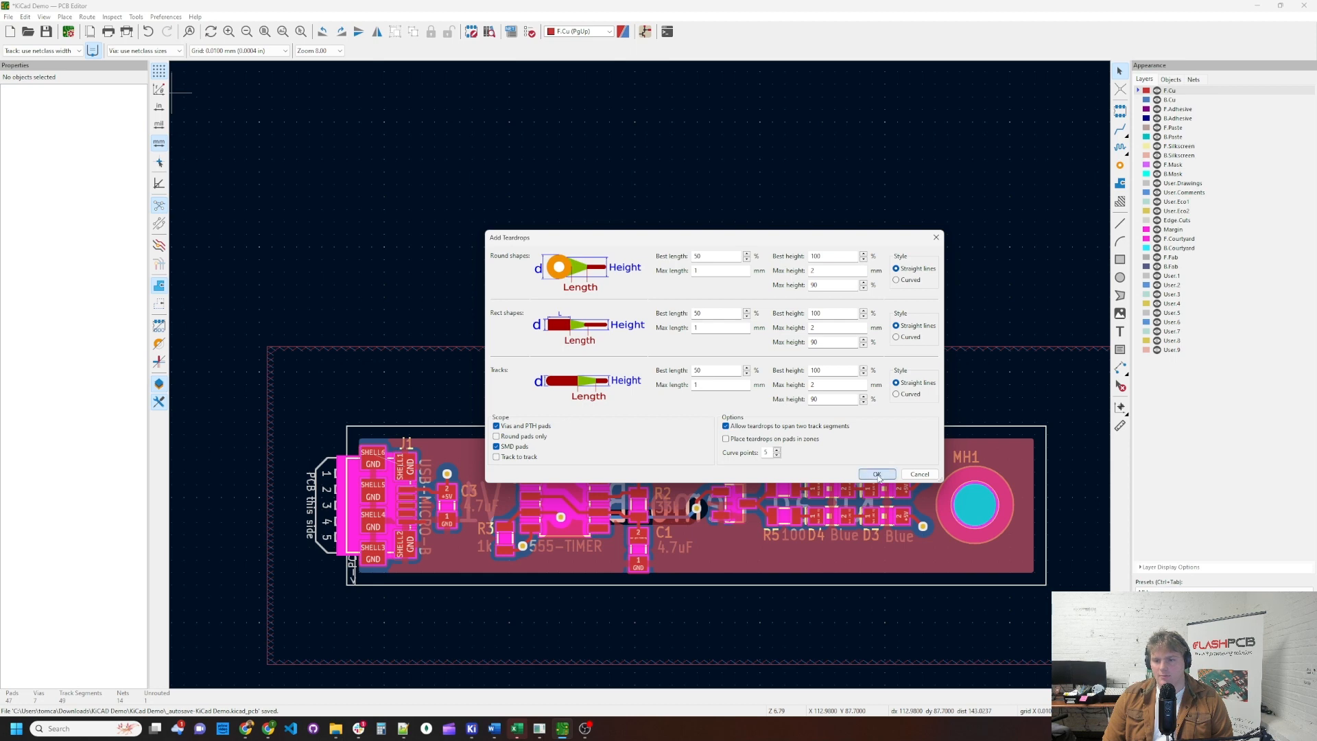
Generate the straight-edged teardrops on all track-to-via and track-to-pad junctions with OK
click(877, 474)
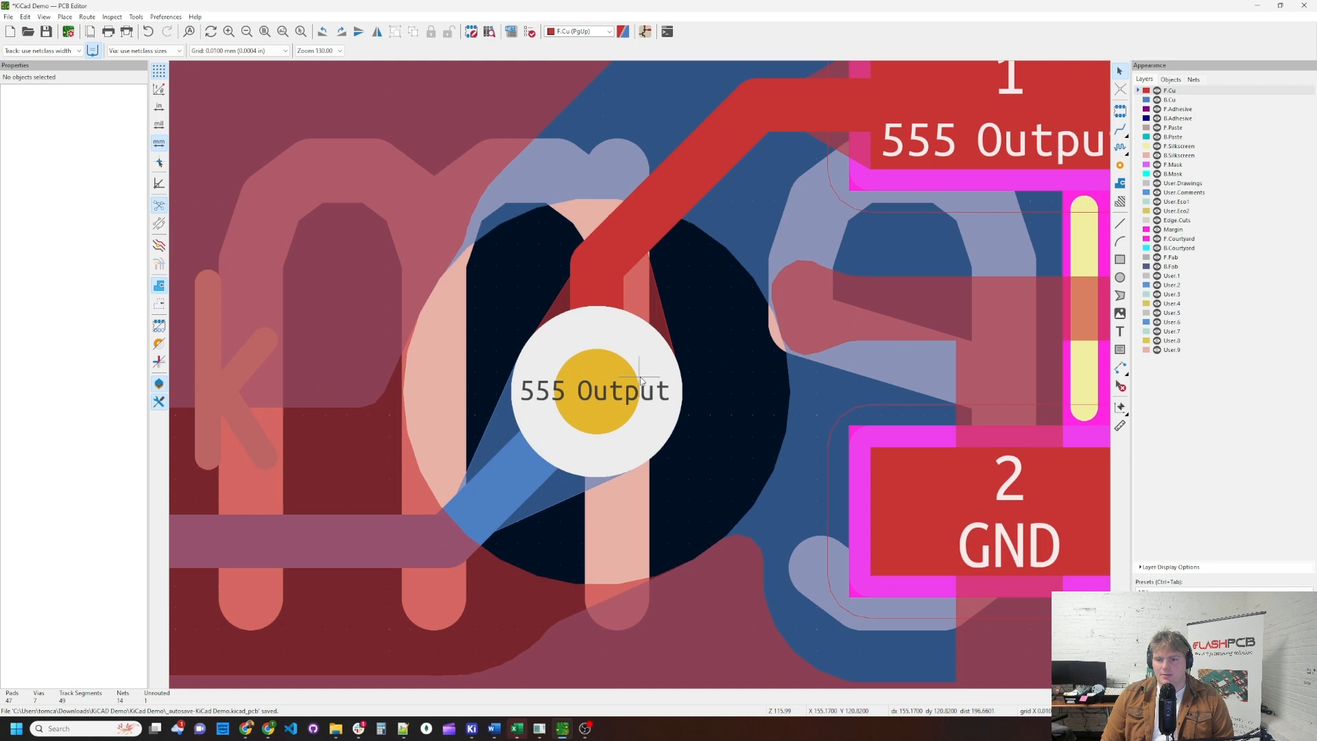
mouse_move(446, 551)
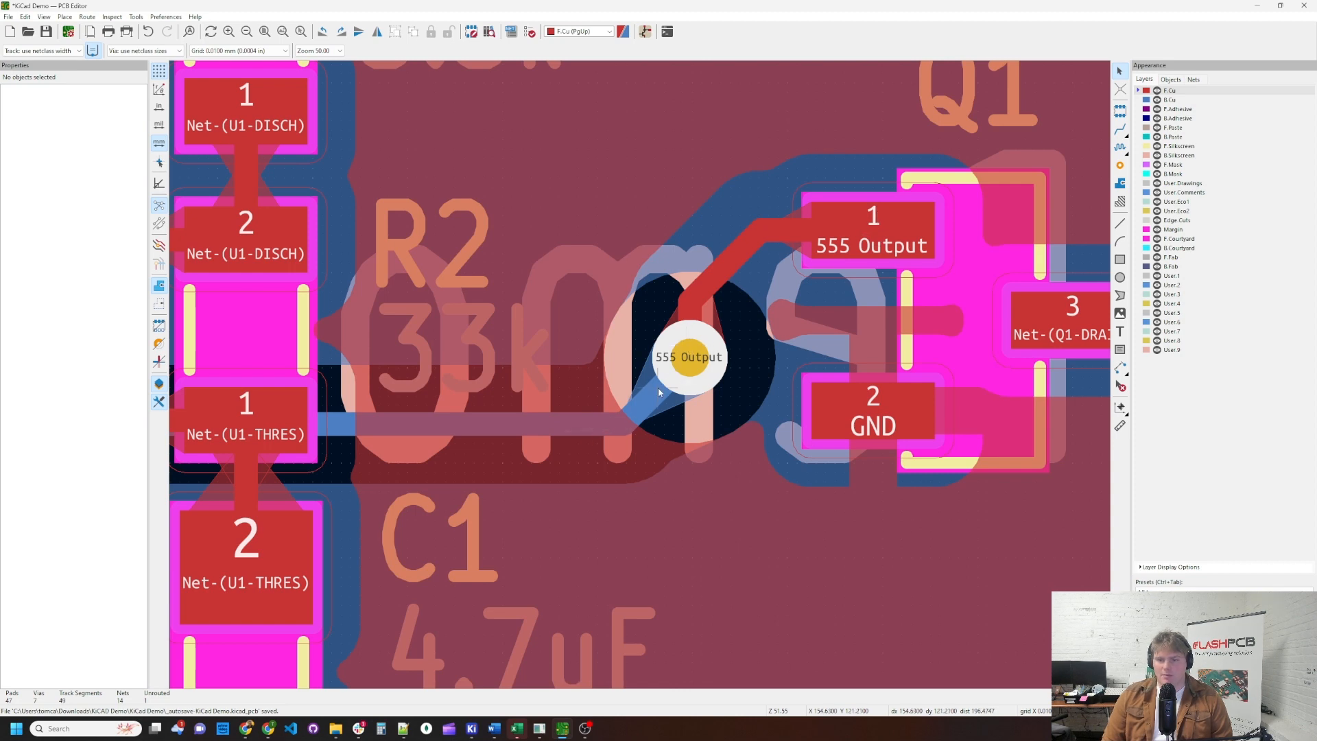
mouse_move(715, 387)
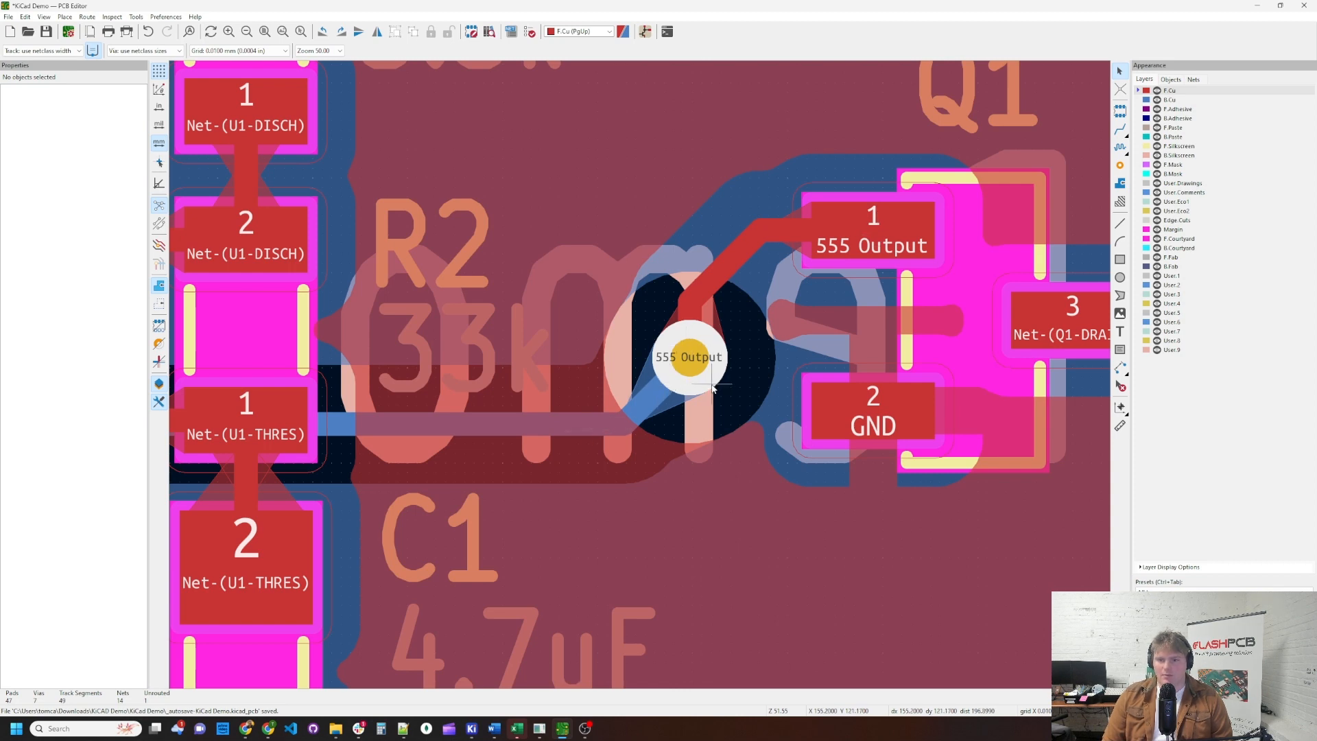
mouse_move(703, 373)
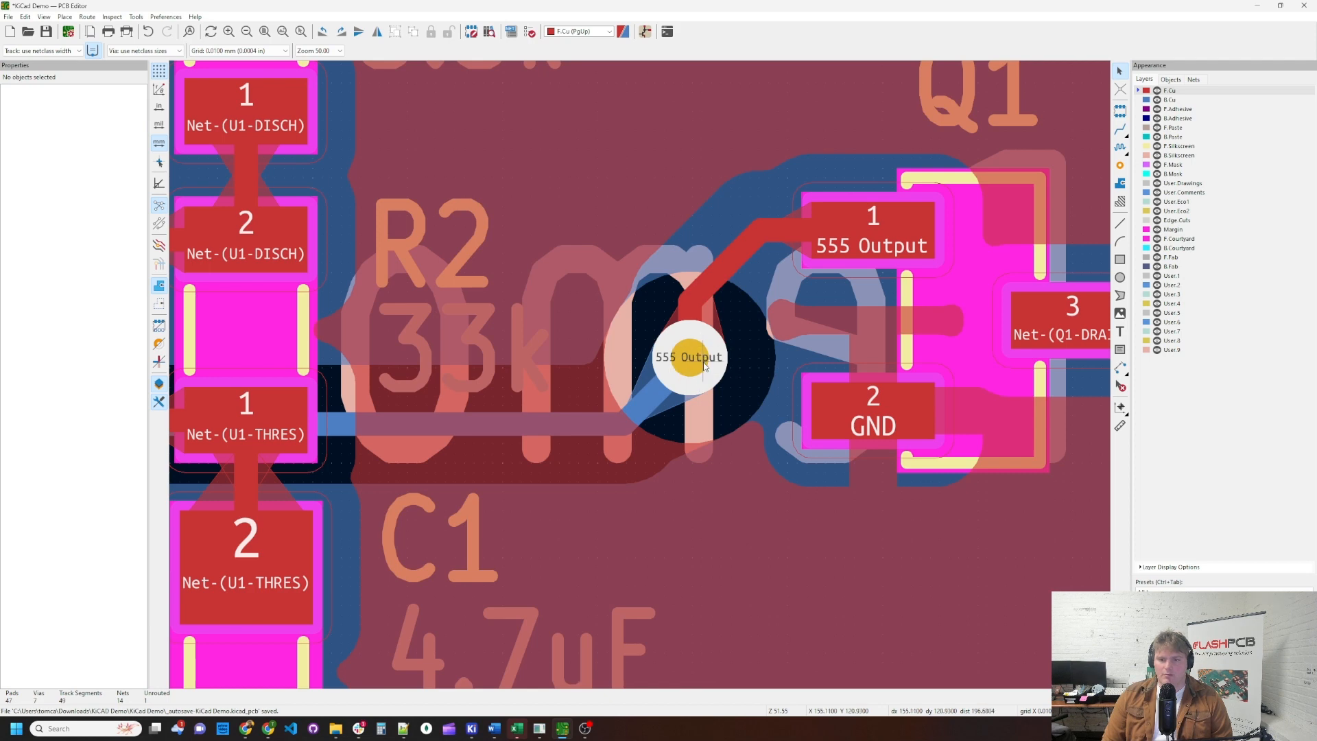
mouse_move(686, 360)
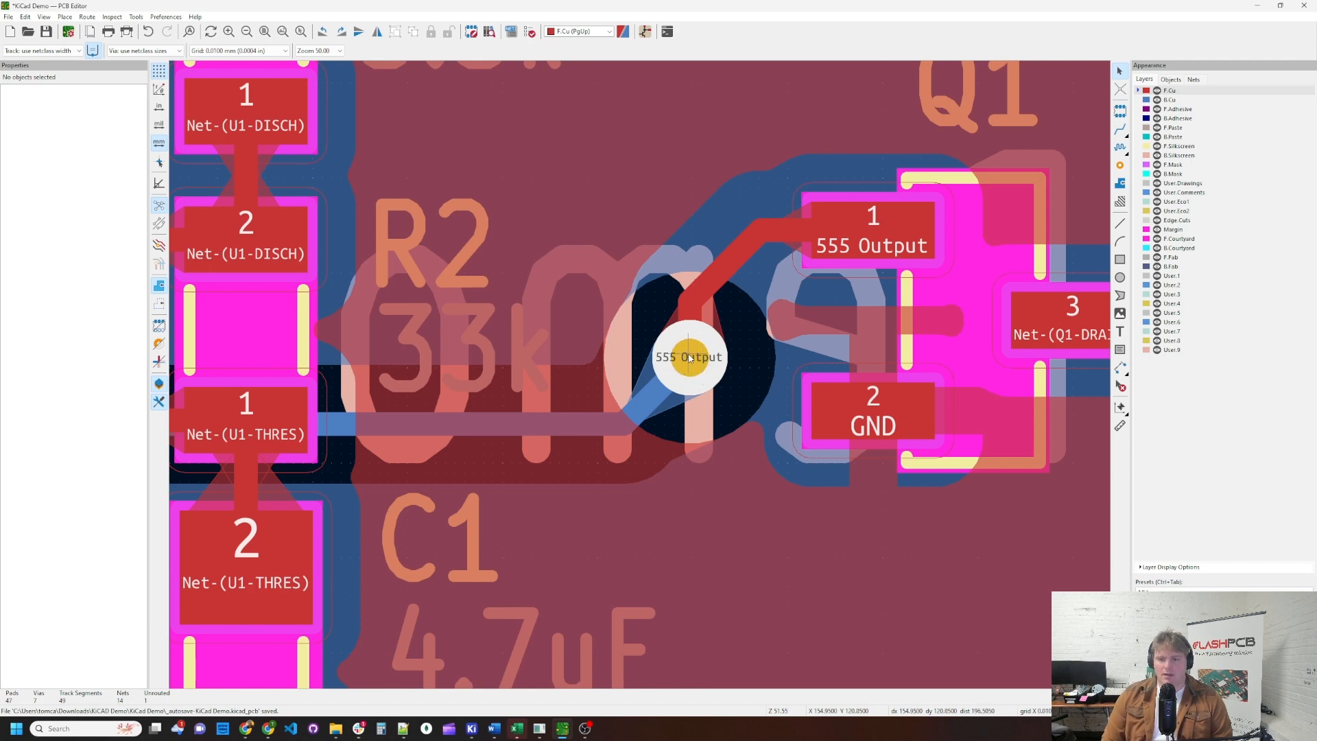
mouse_move(734, 262)
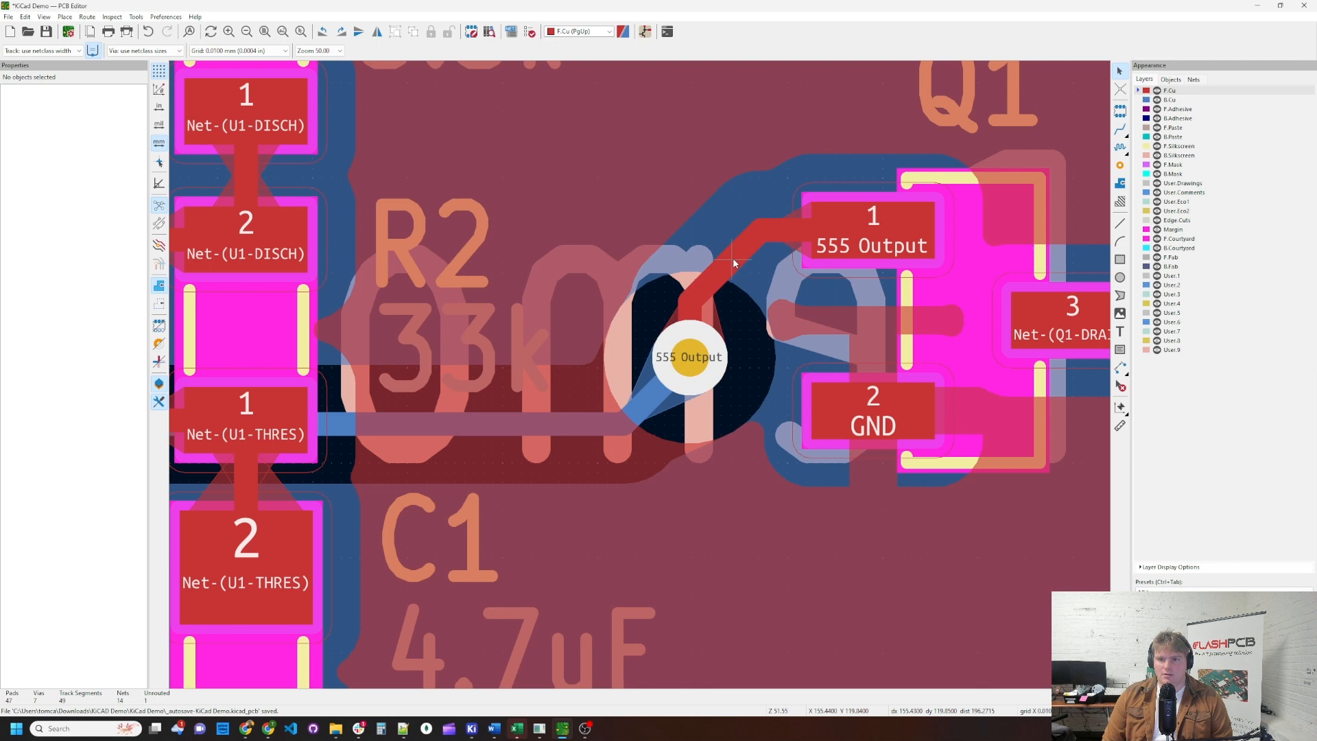
mouse_move(719, 270)
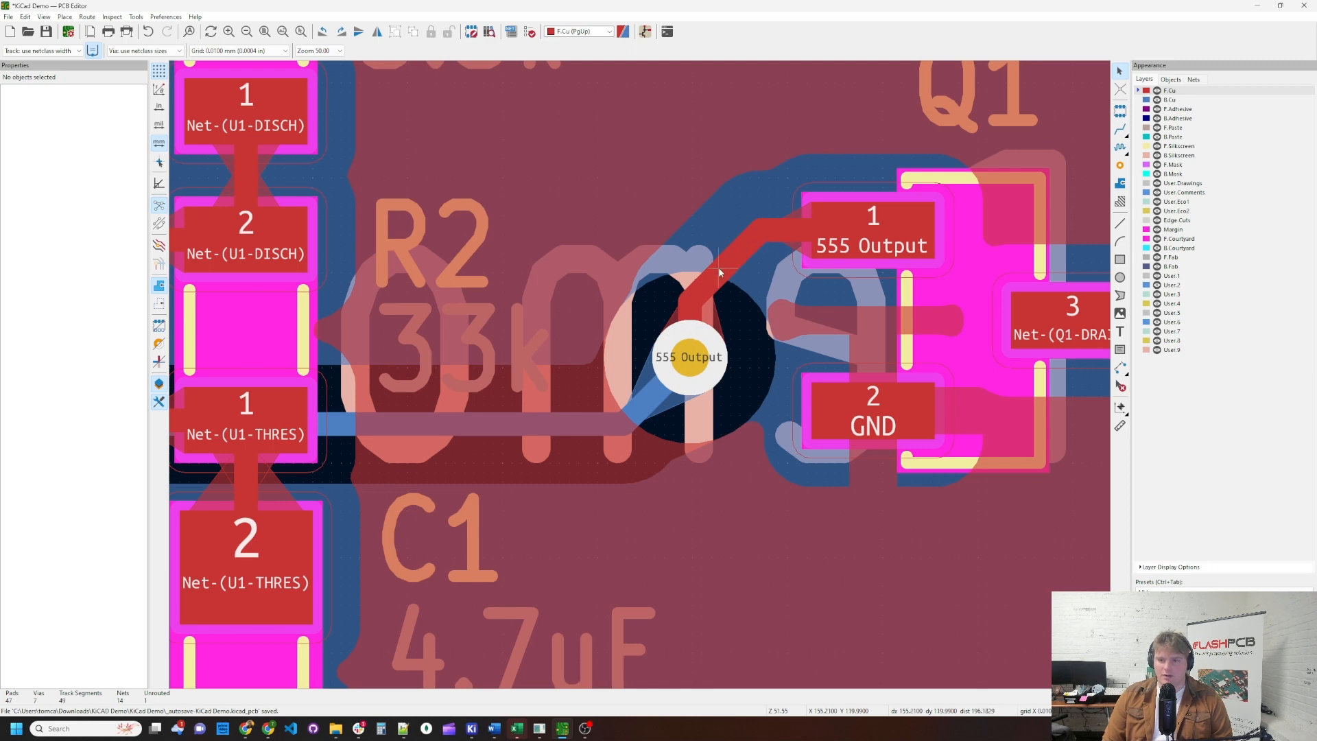
mouse_move(678, 340)
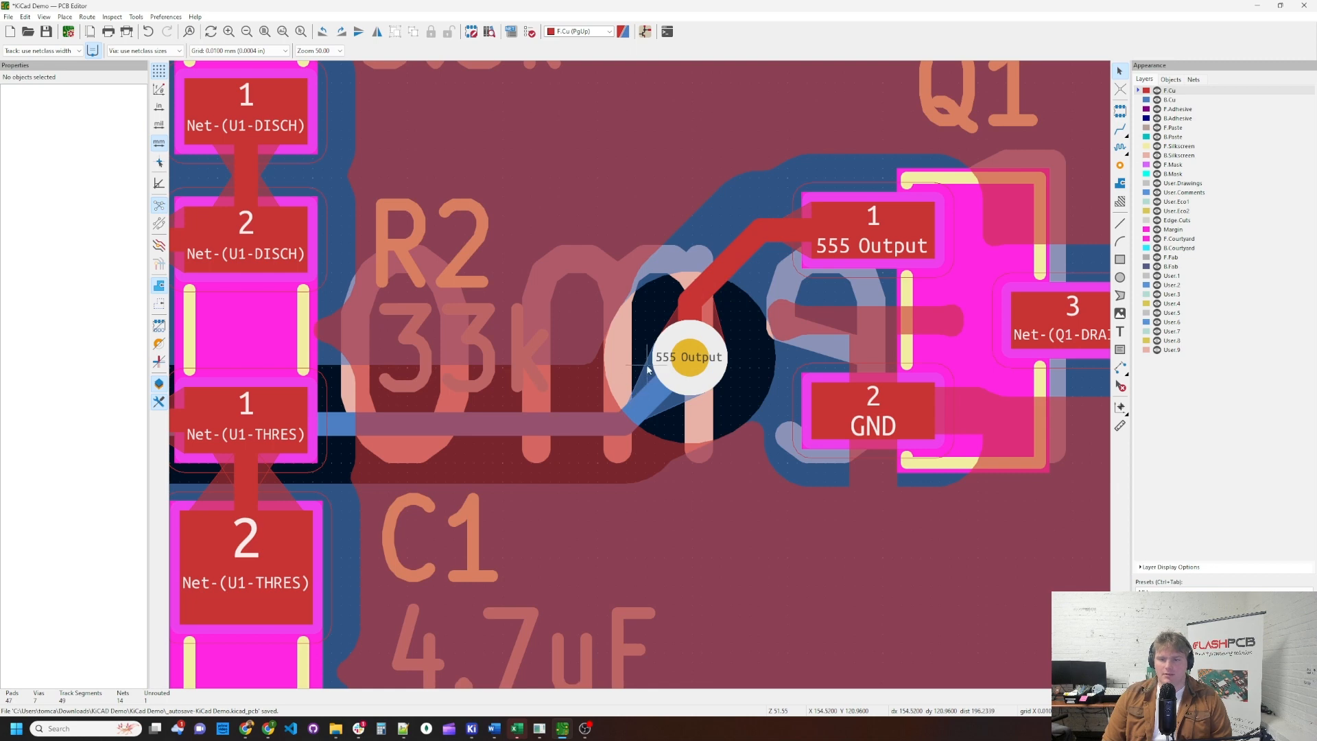
mouse_move(689, 390)
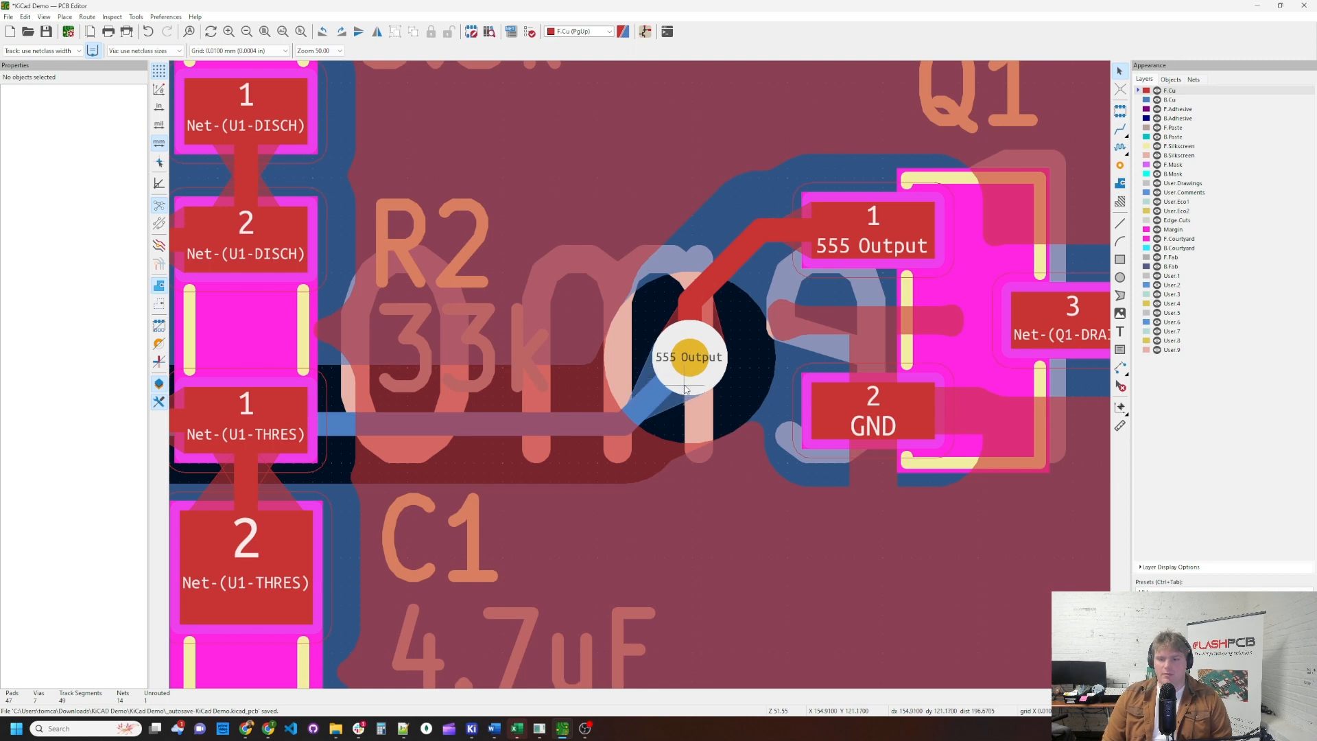
mouse_move(659, 395)
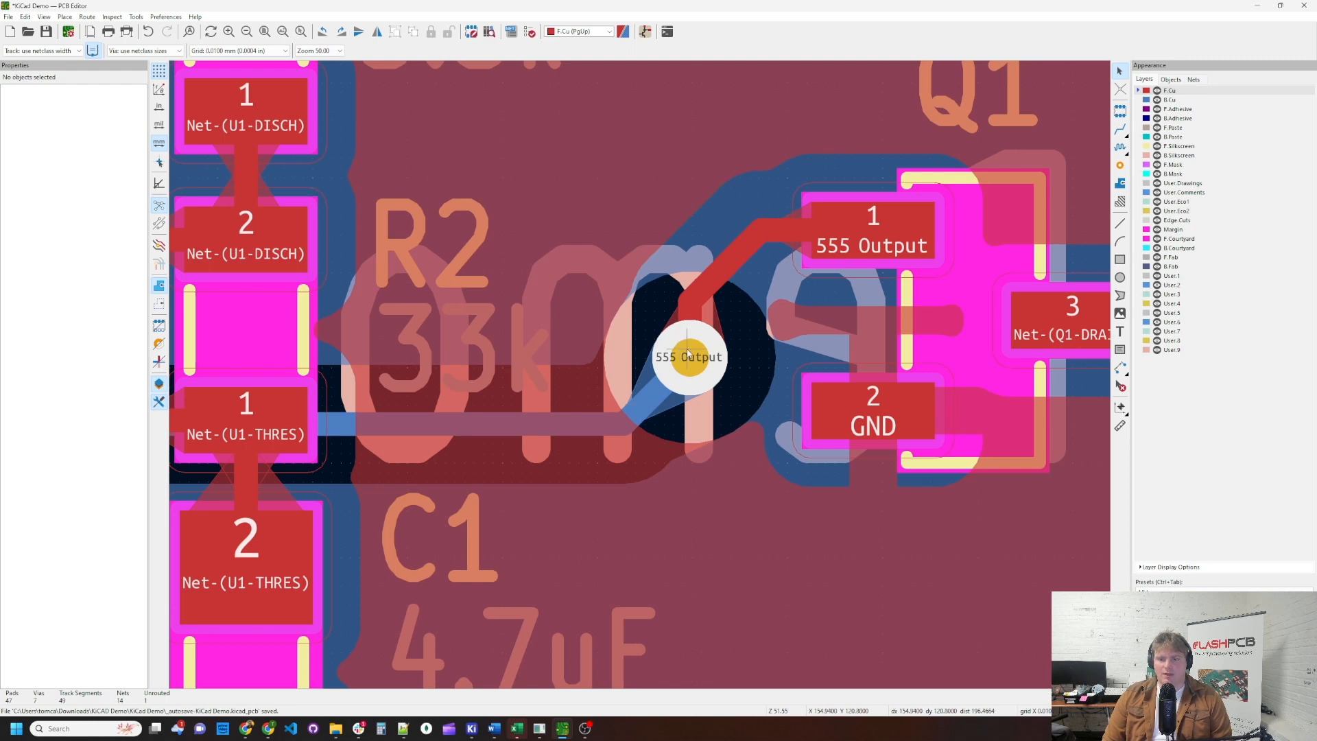
mouse_move(683, 356)
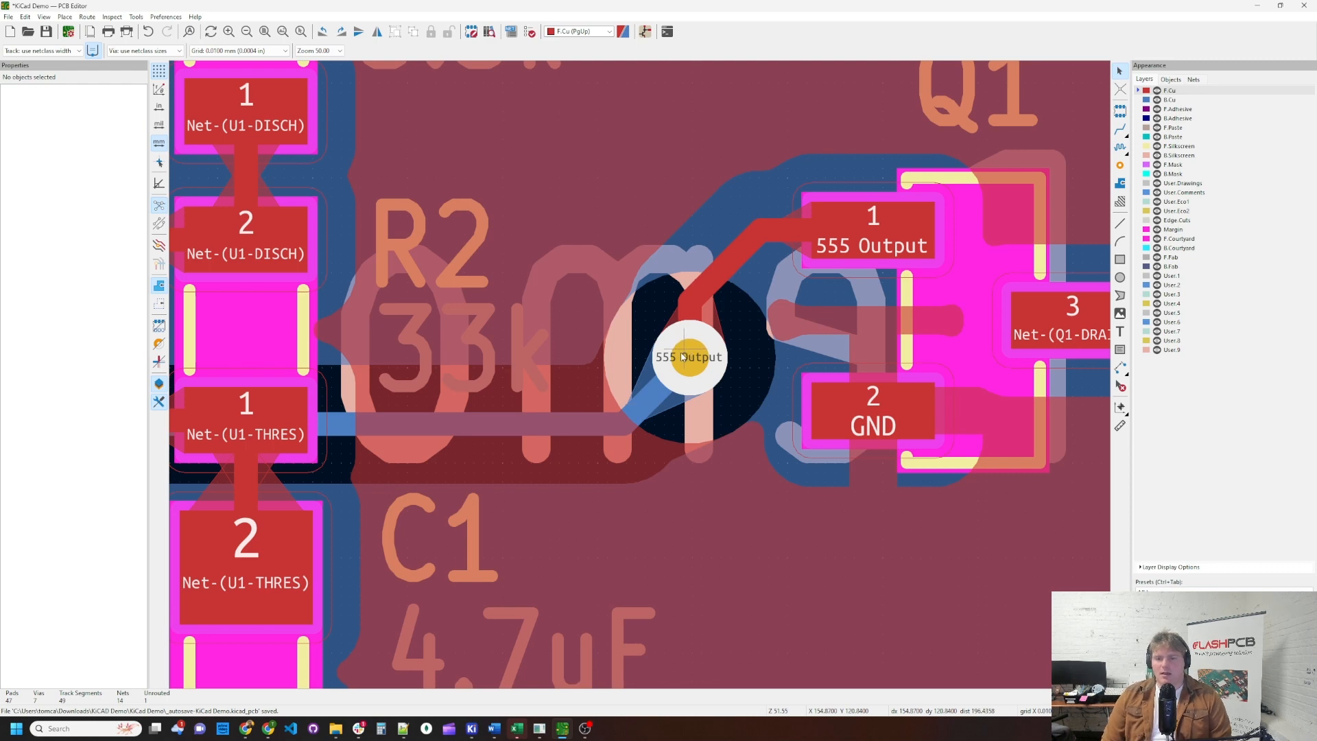
mouse_move(653, 411)
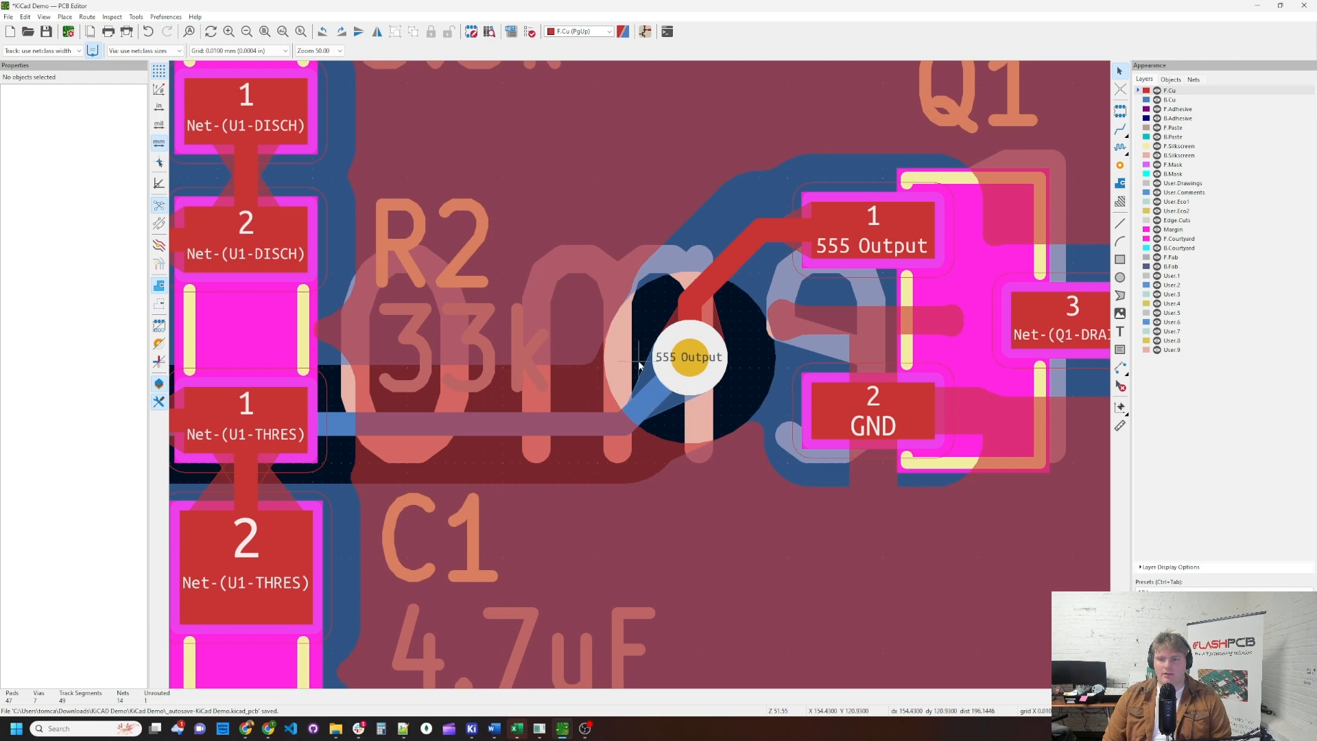
scroll(down, 3)
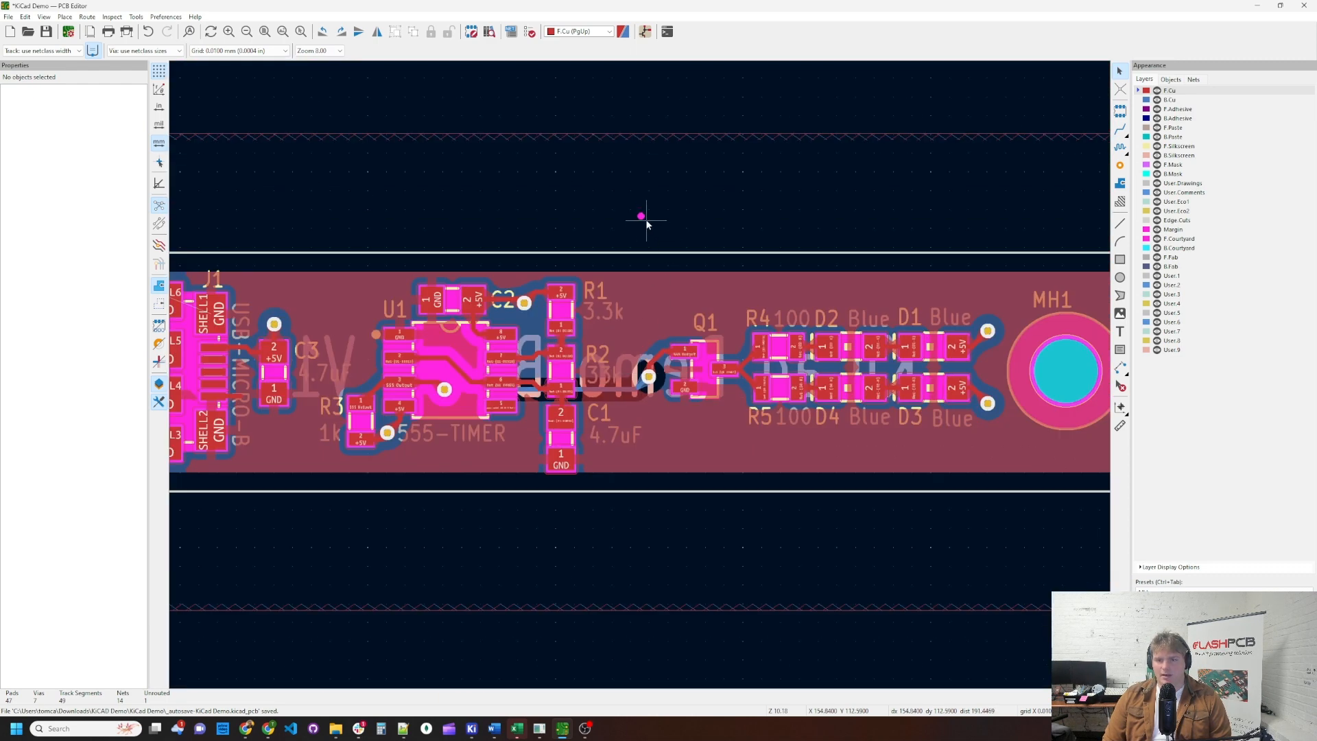
click(641, 217)
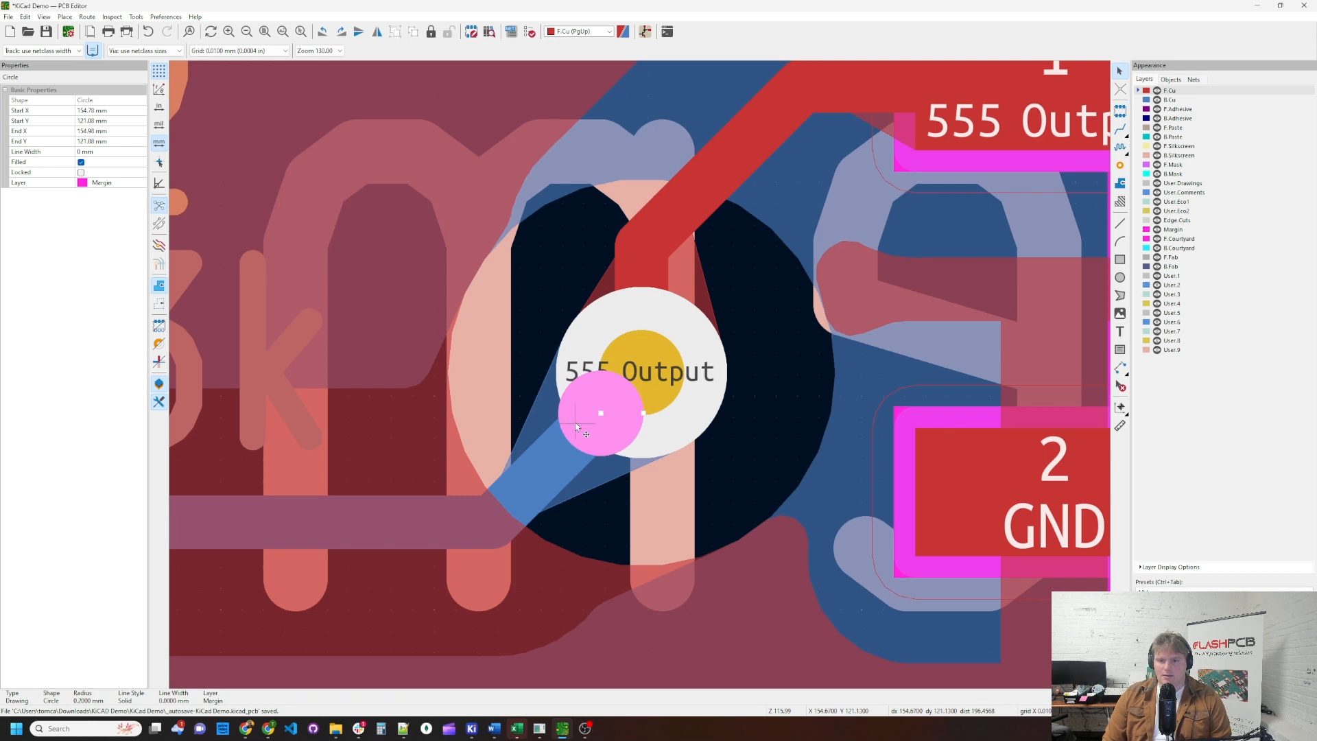
mouse_move(546, 431)
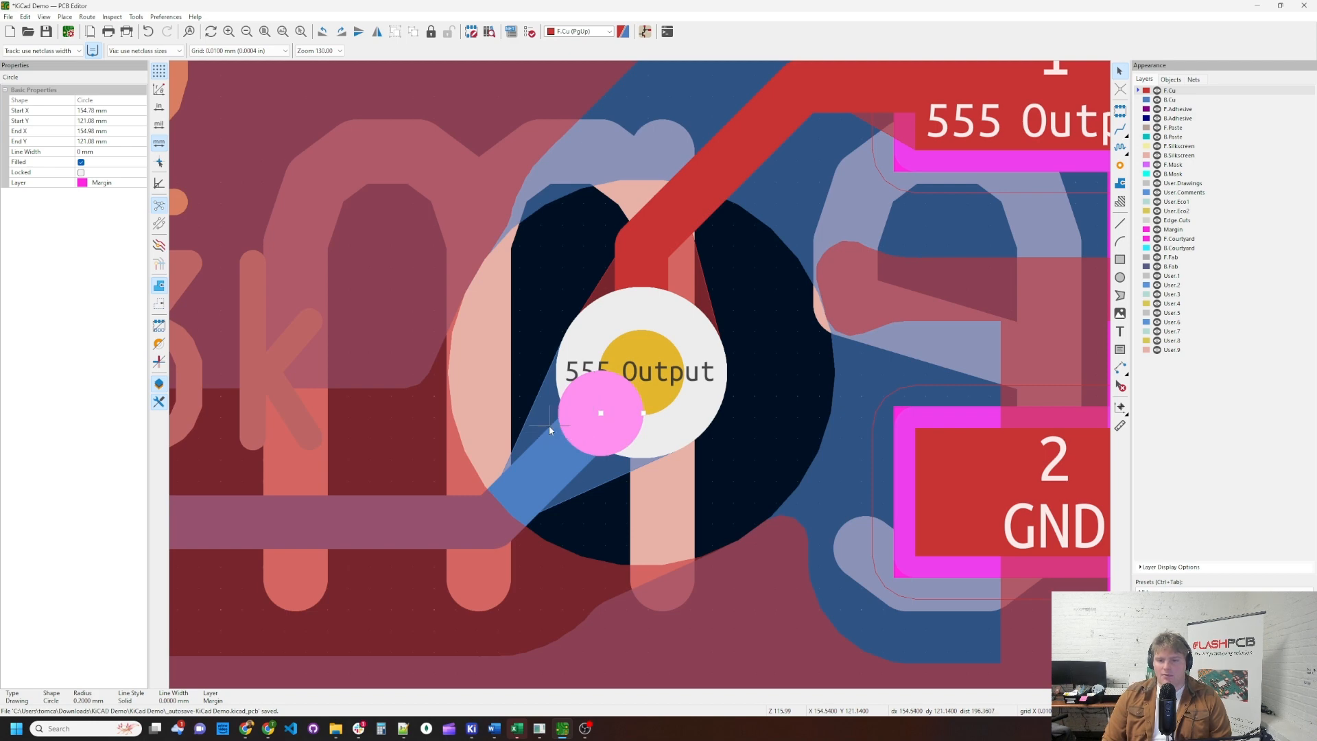
mouse_move(549, 428)
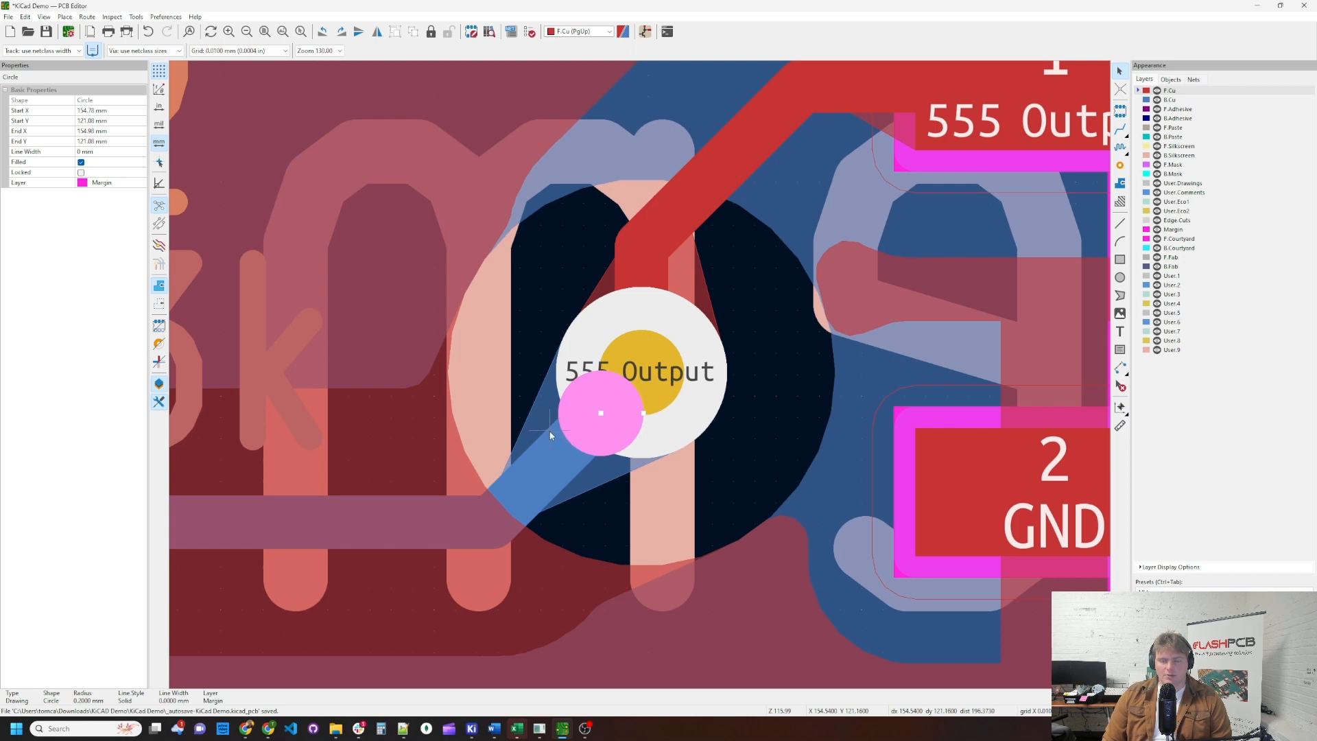
mouse_move(702, 409)
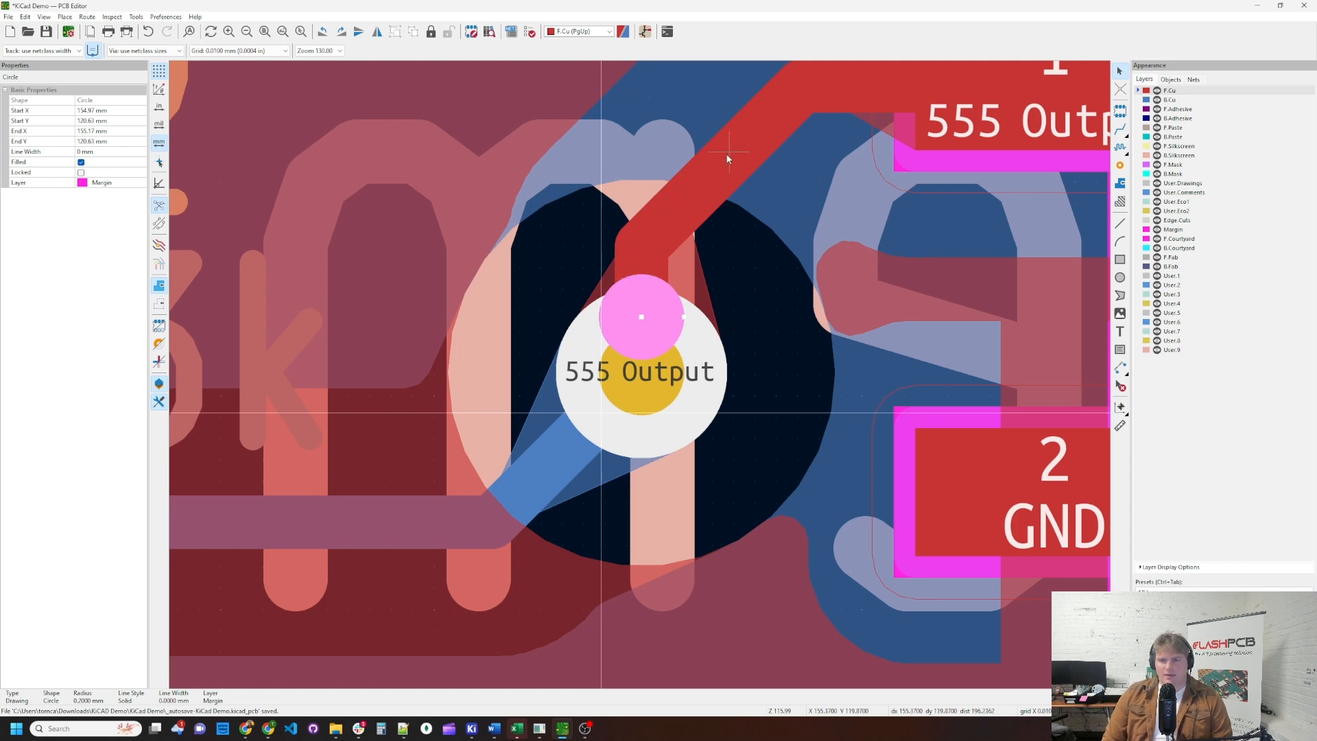
mouse_move(575, 415)
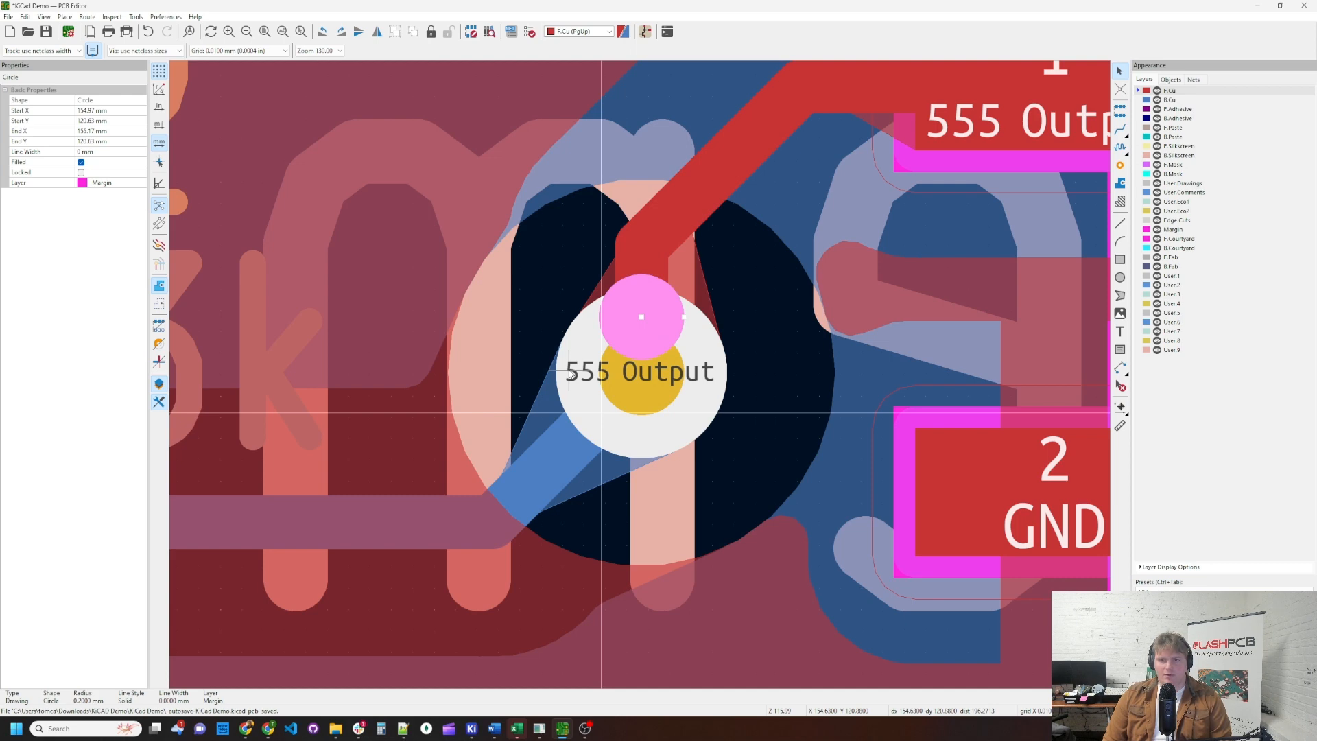
mouse_move(546, 483)
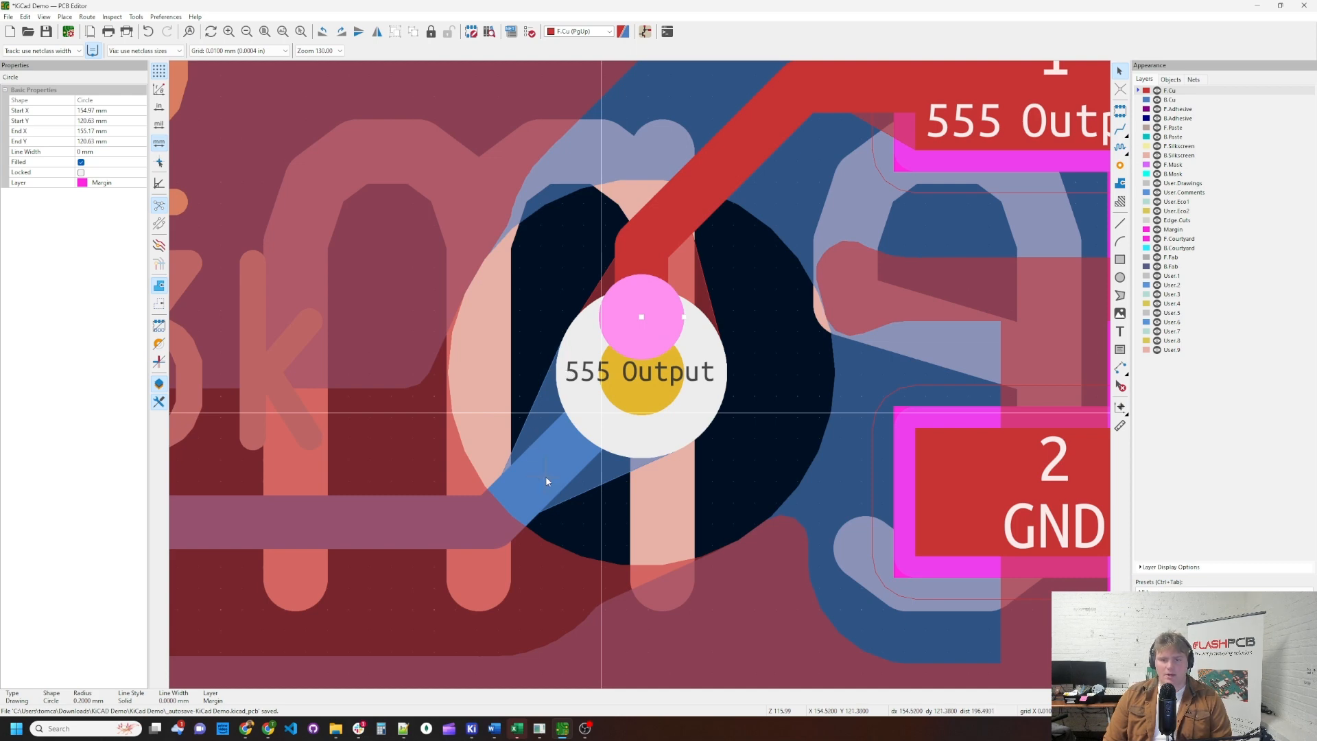
mouse_move(716, 375)
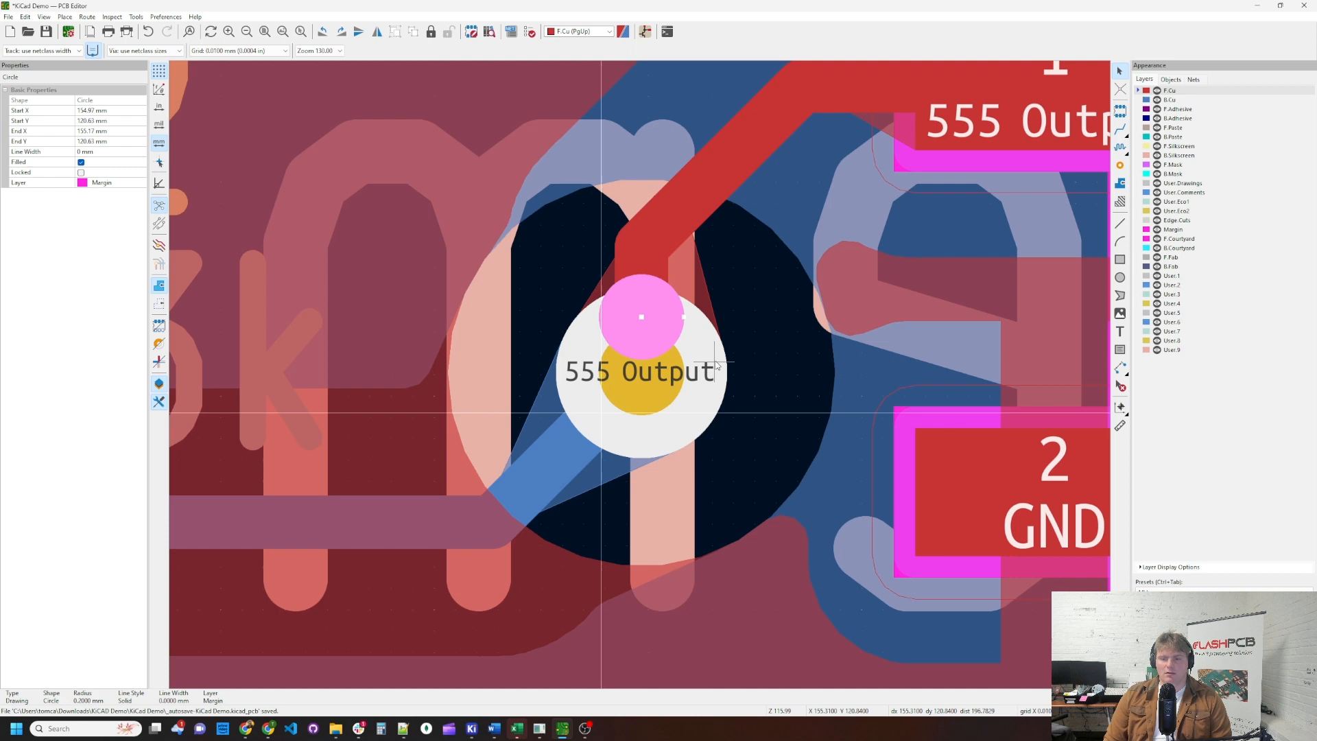
mouse_move(650, 301)
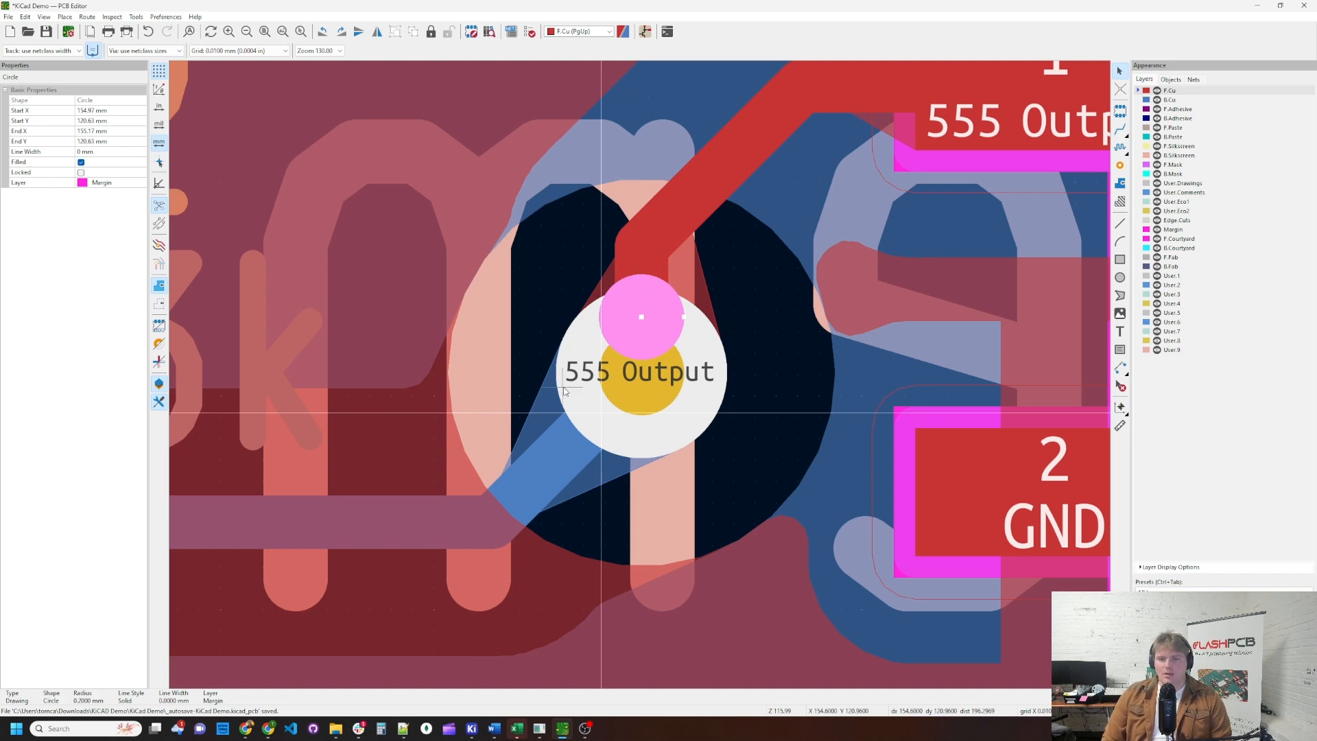
mouse_move(605, 460)
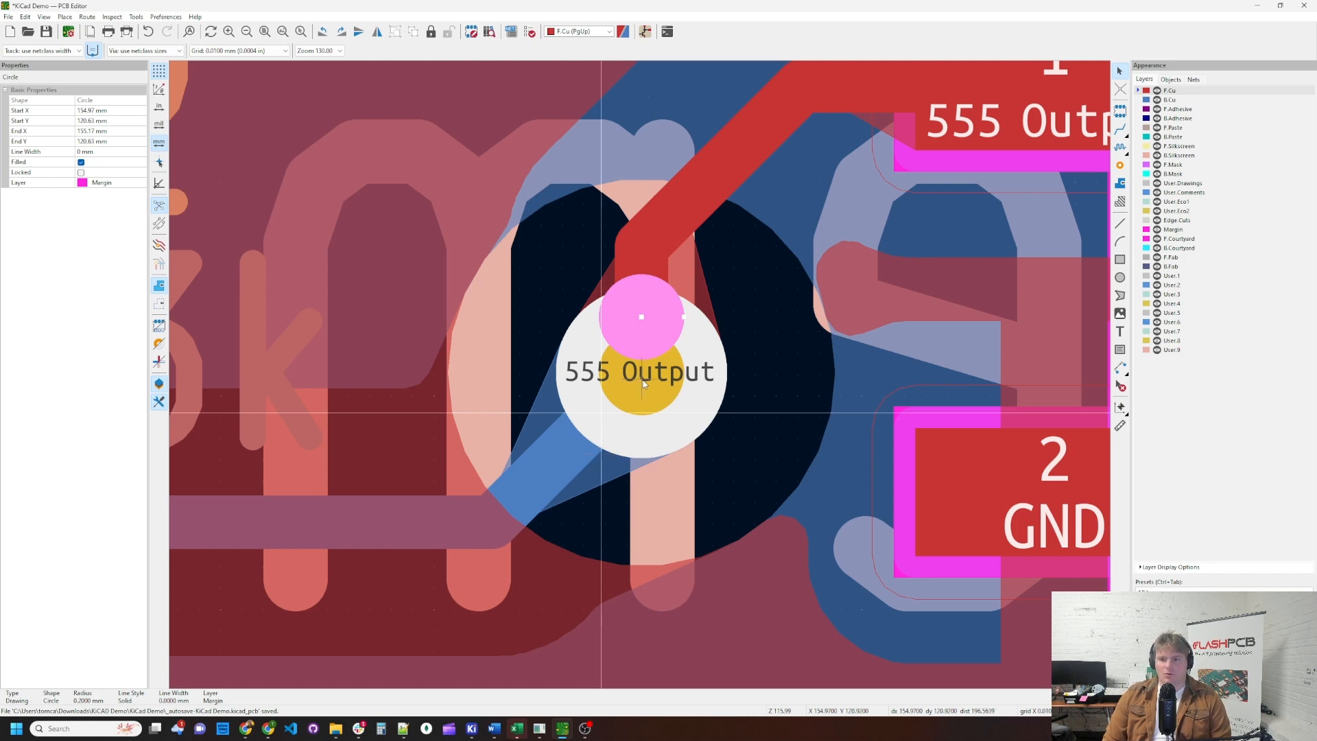
scroll(down, 3)
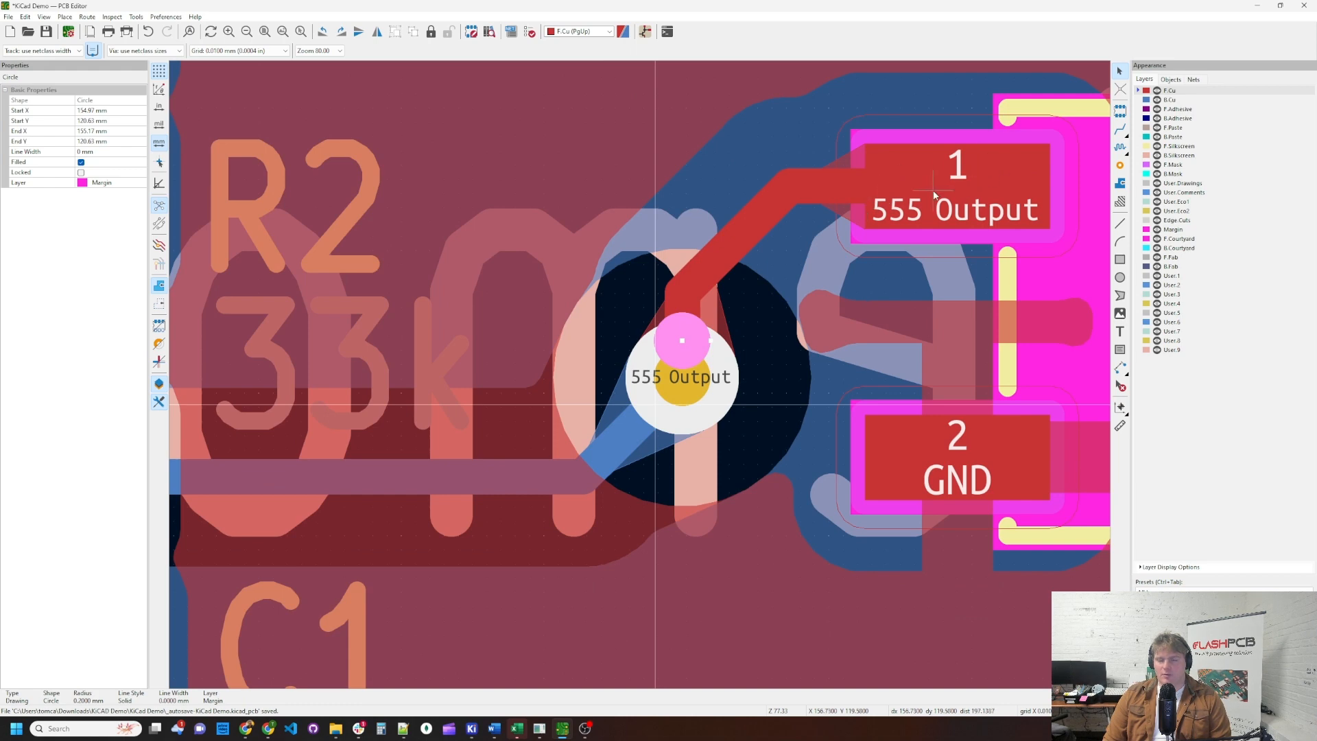
mouse_move(675, 426)
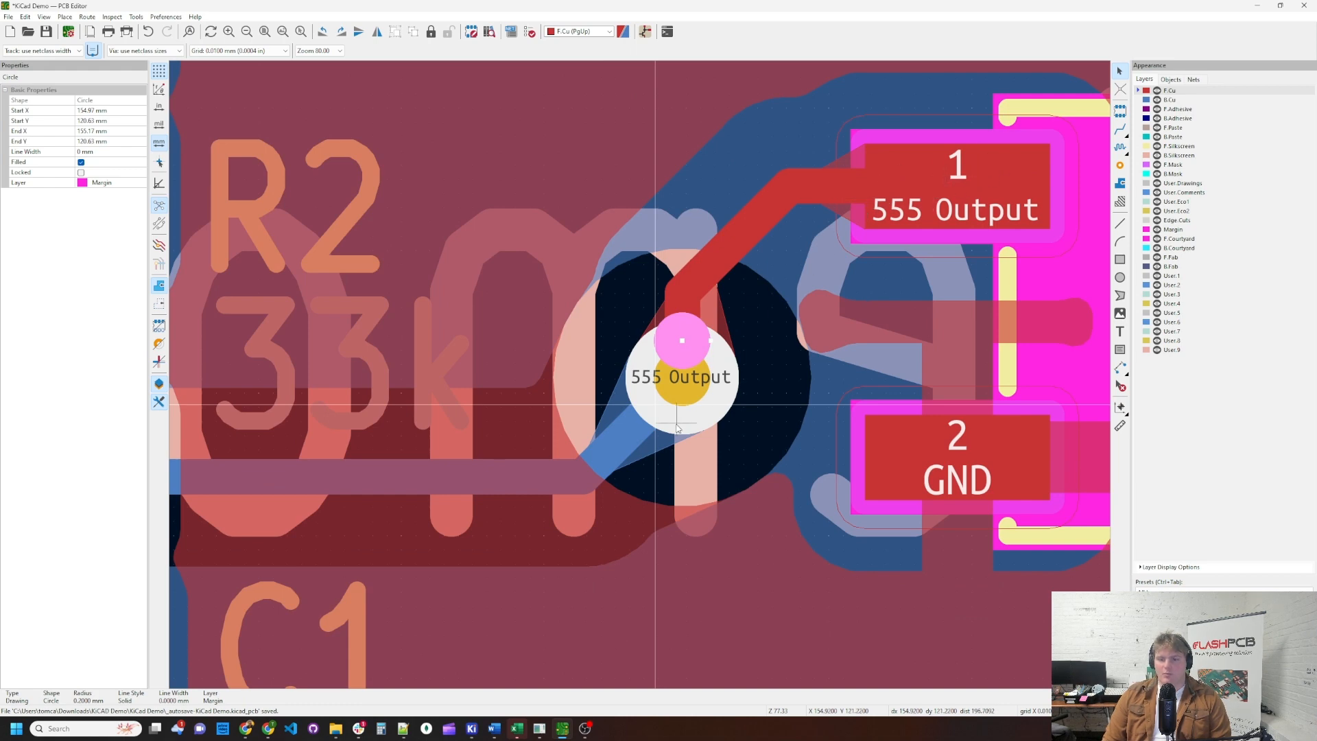
mouse_move(660, 432)
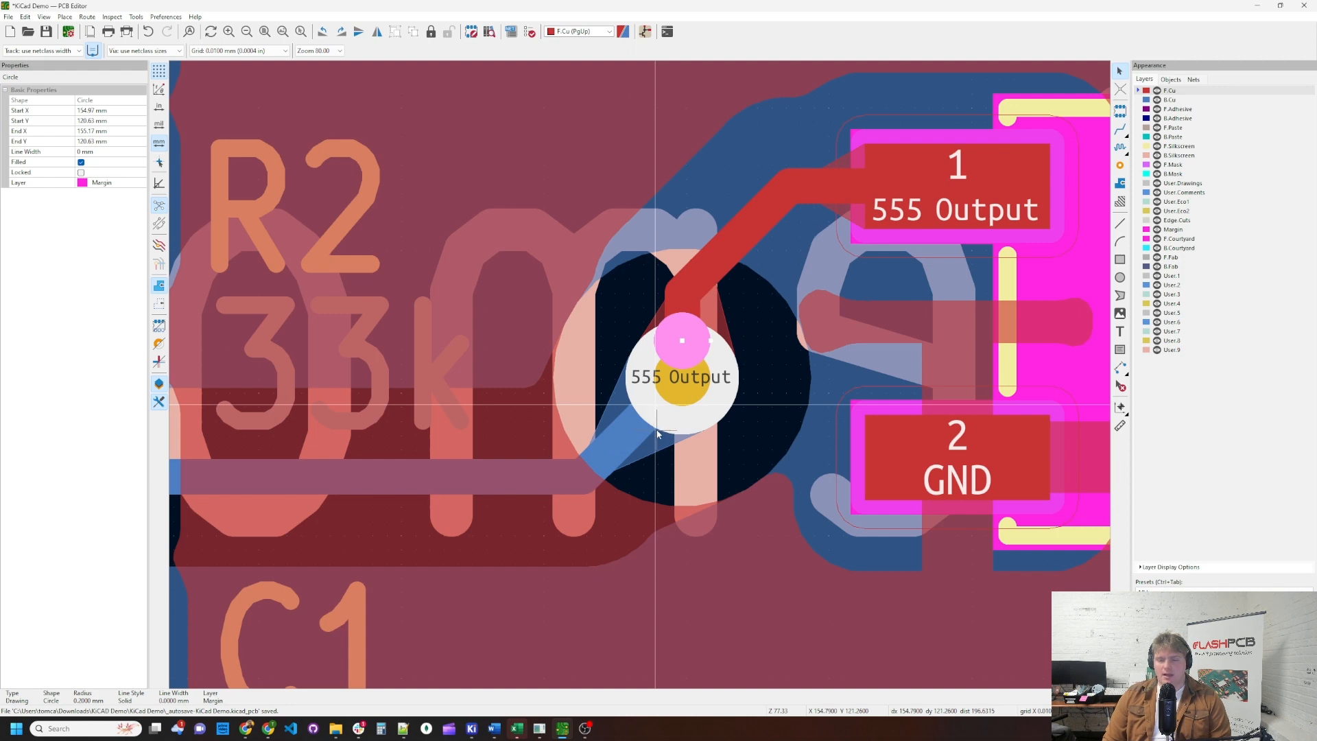
mouse_move(867, 207)
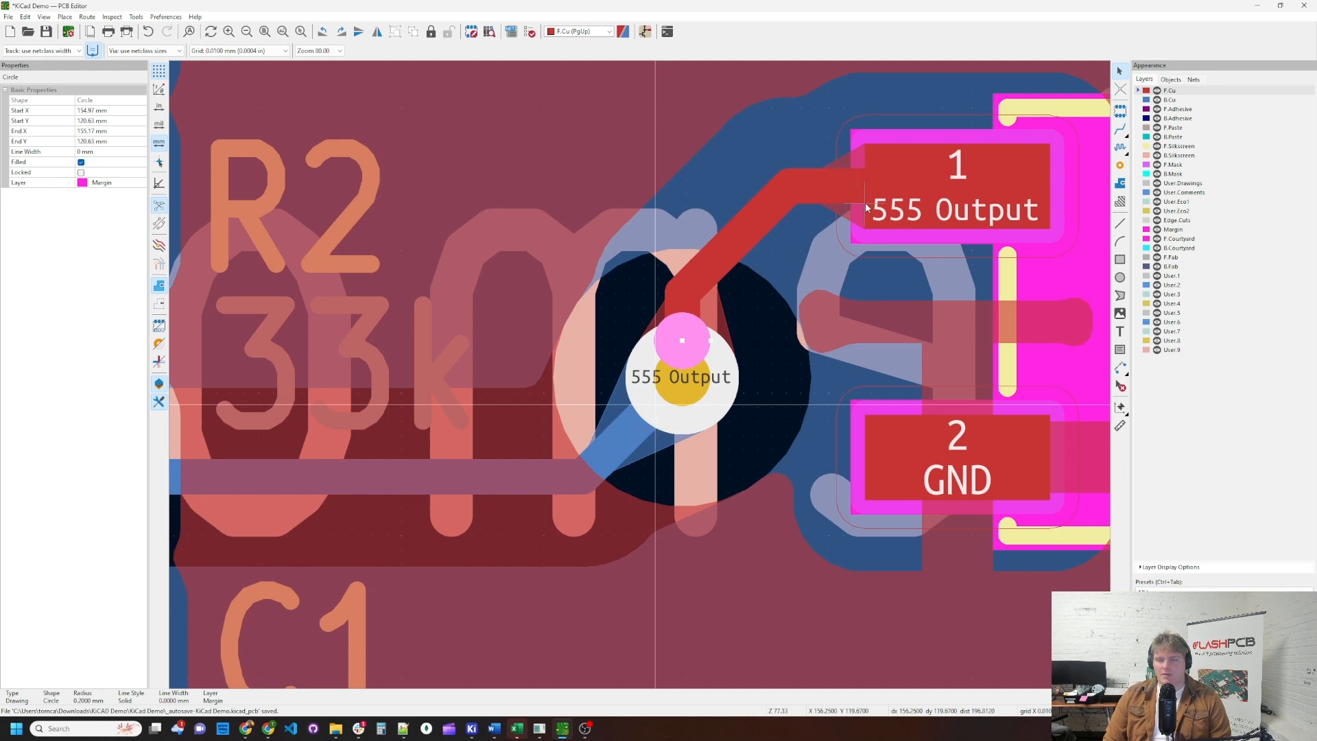
mouse_move(946, 181)
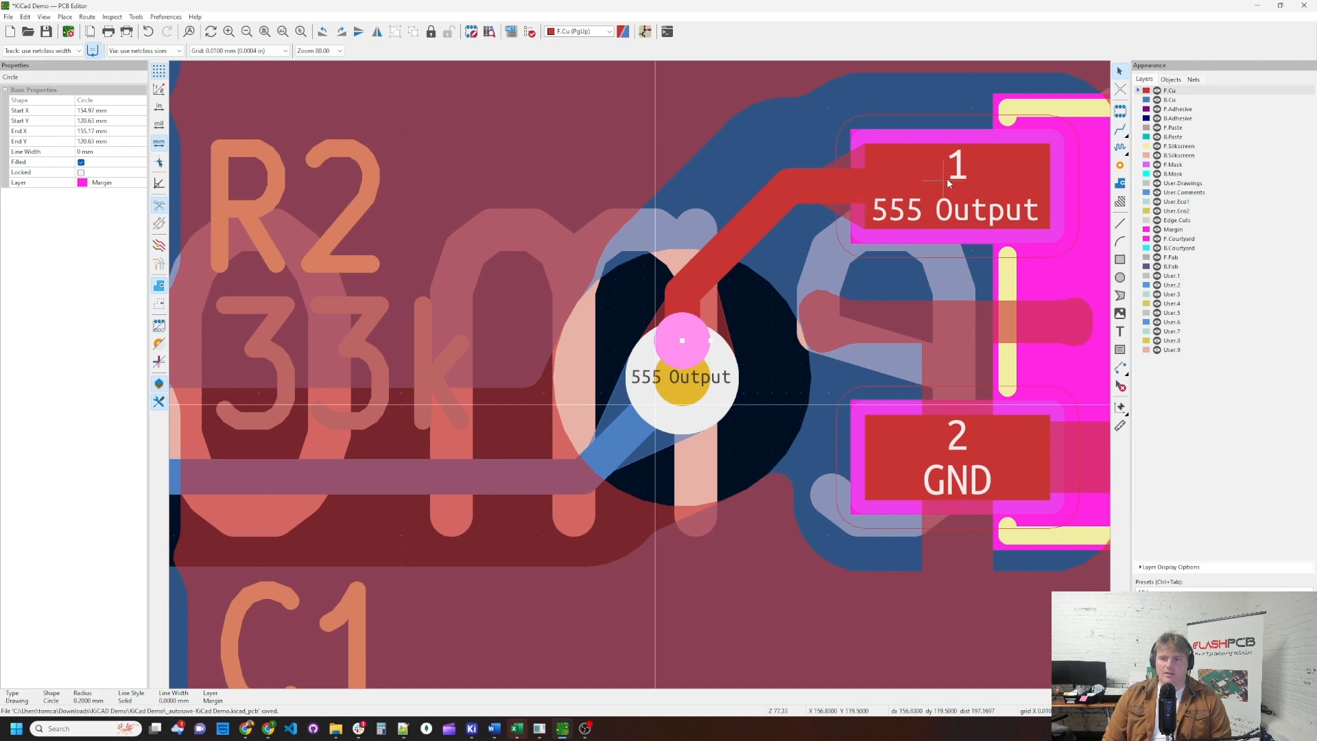
mouse_move(669, 422)
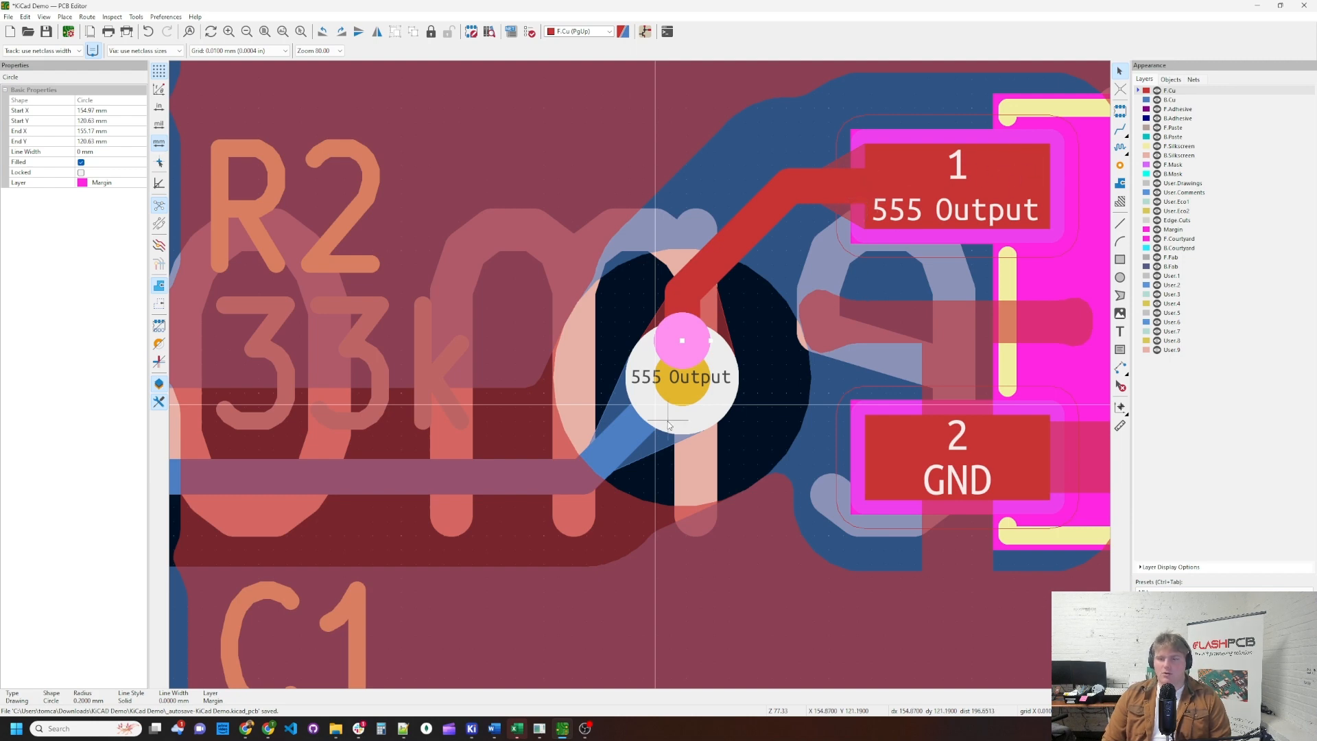
mouse_move(665, 408)
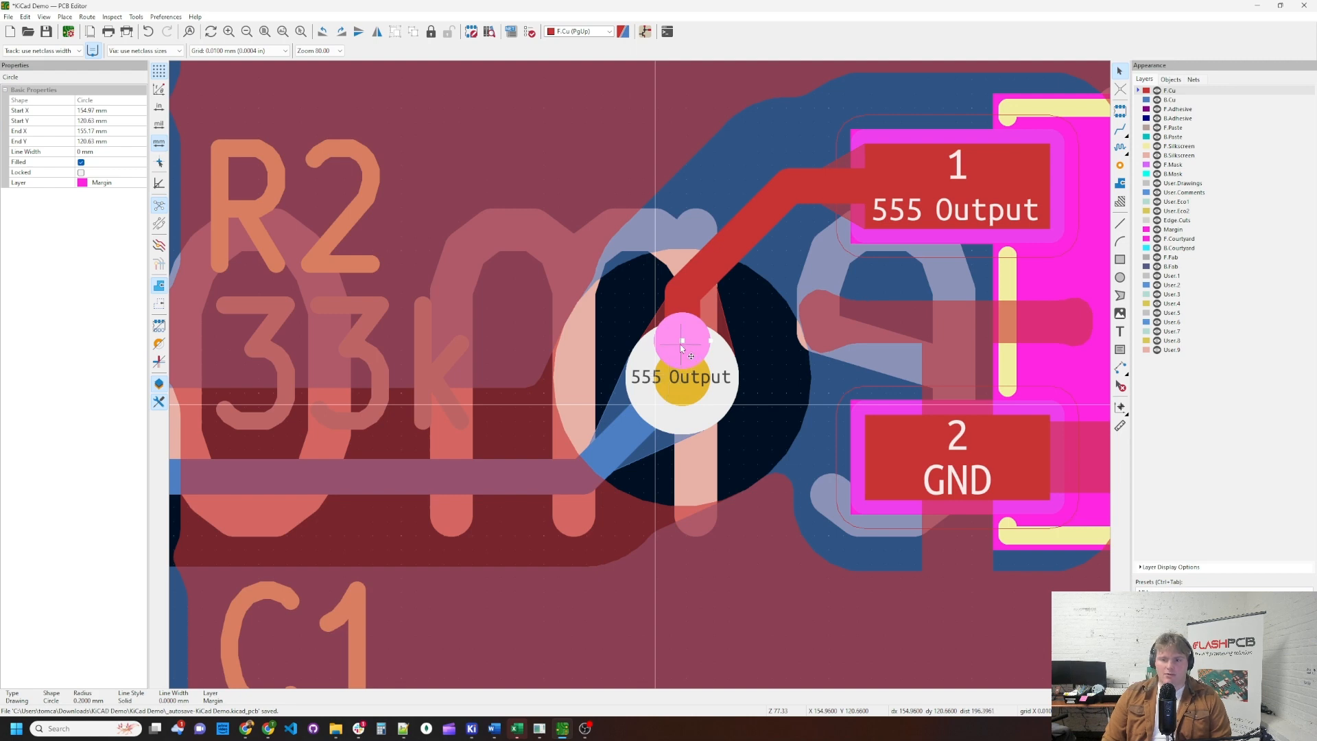
mouse_move(645, 471)
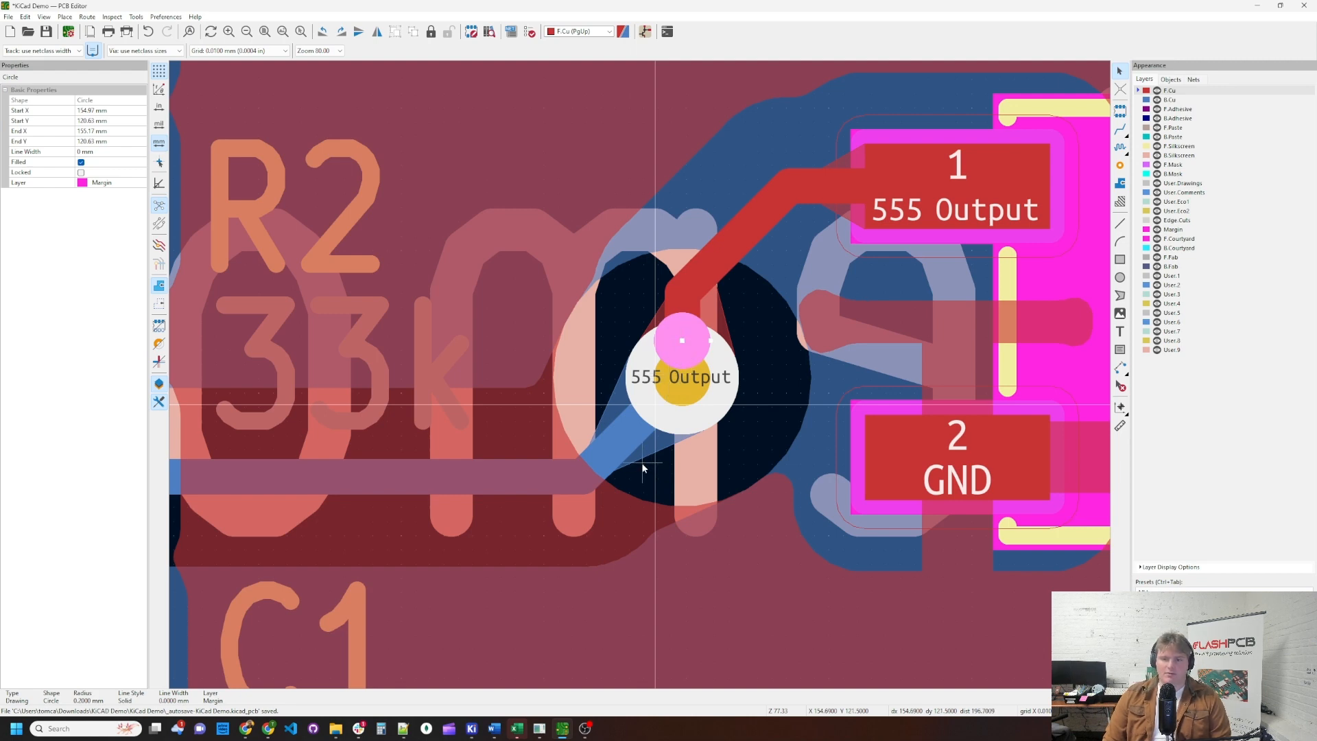
mouse_move(682, 435)
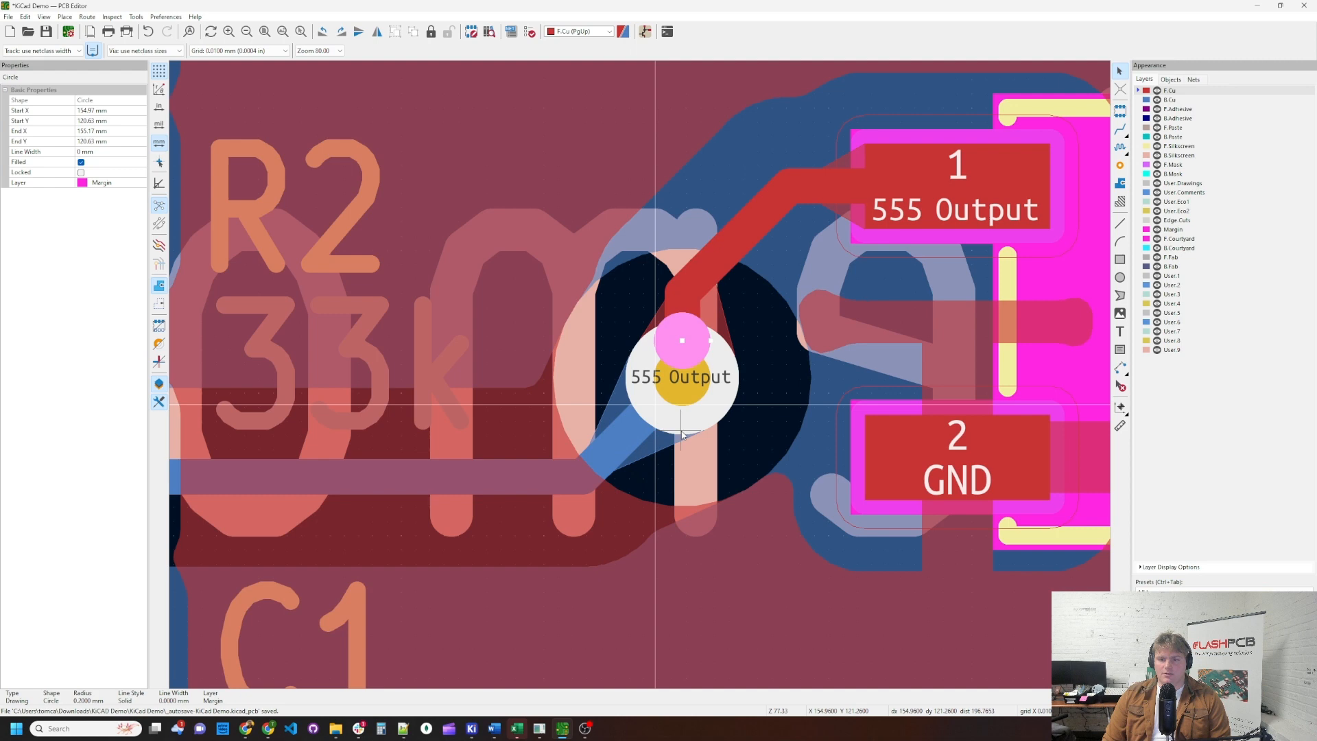
mouse_move(612, 428)
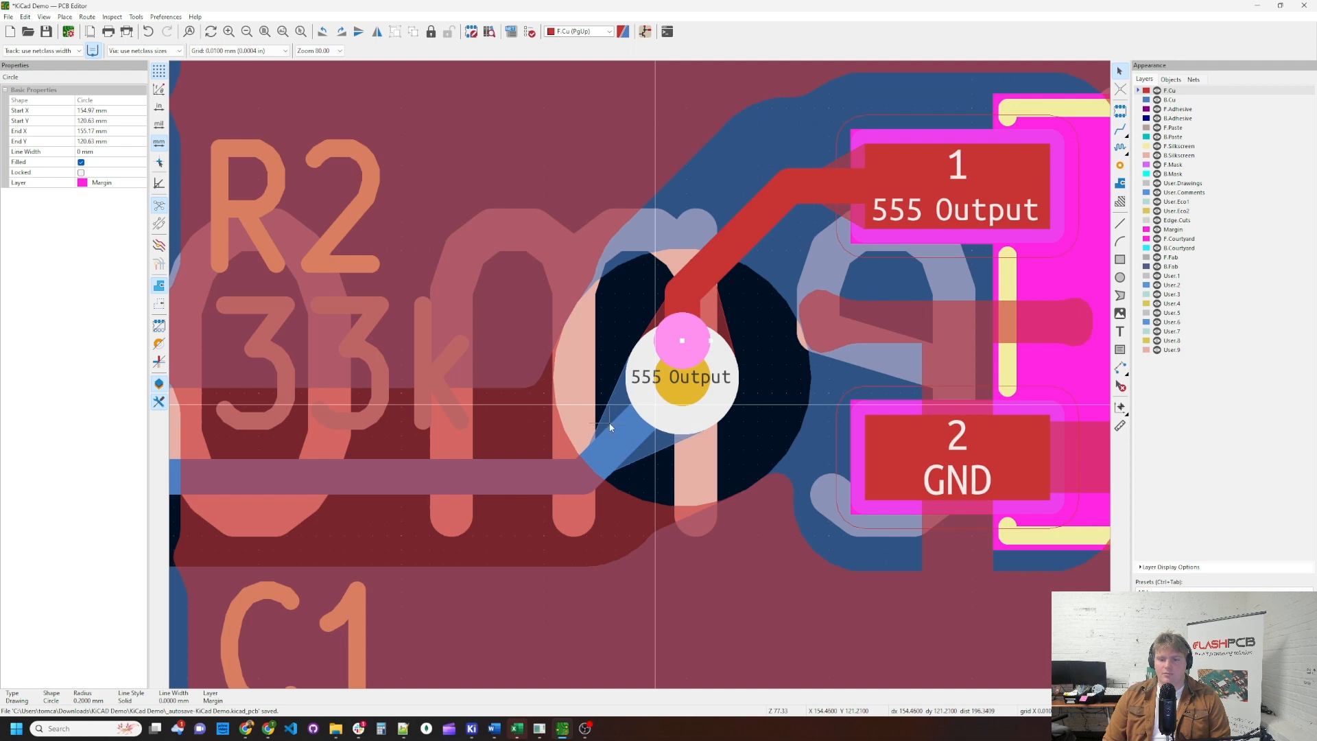
mouse_move(717, 390)
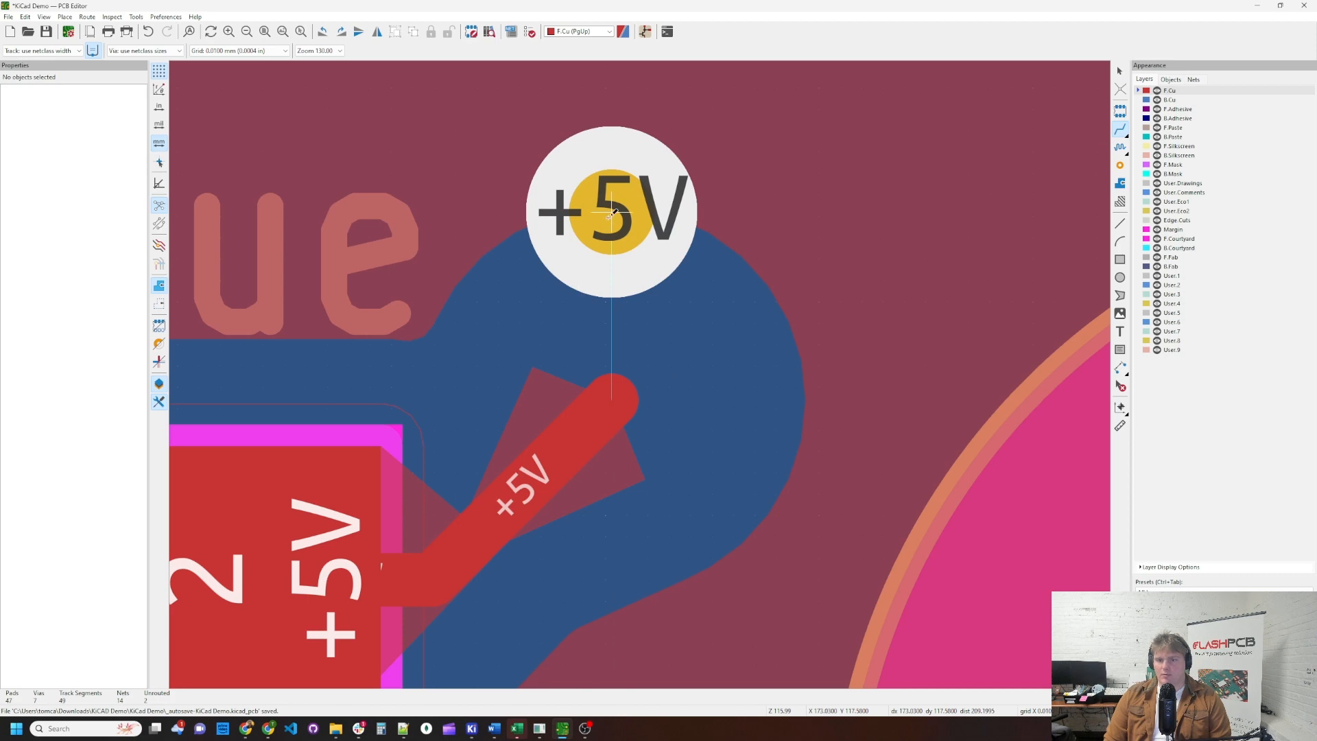
Finish the top-copper +5V track by ending it on the +5V via
click(612, 211)
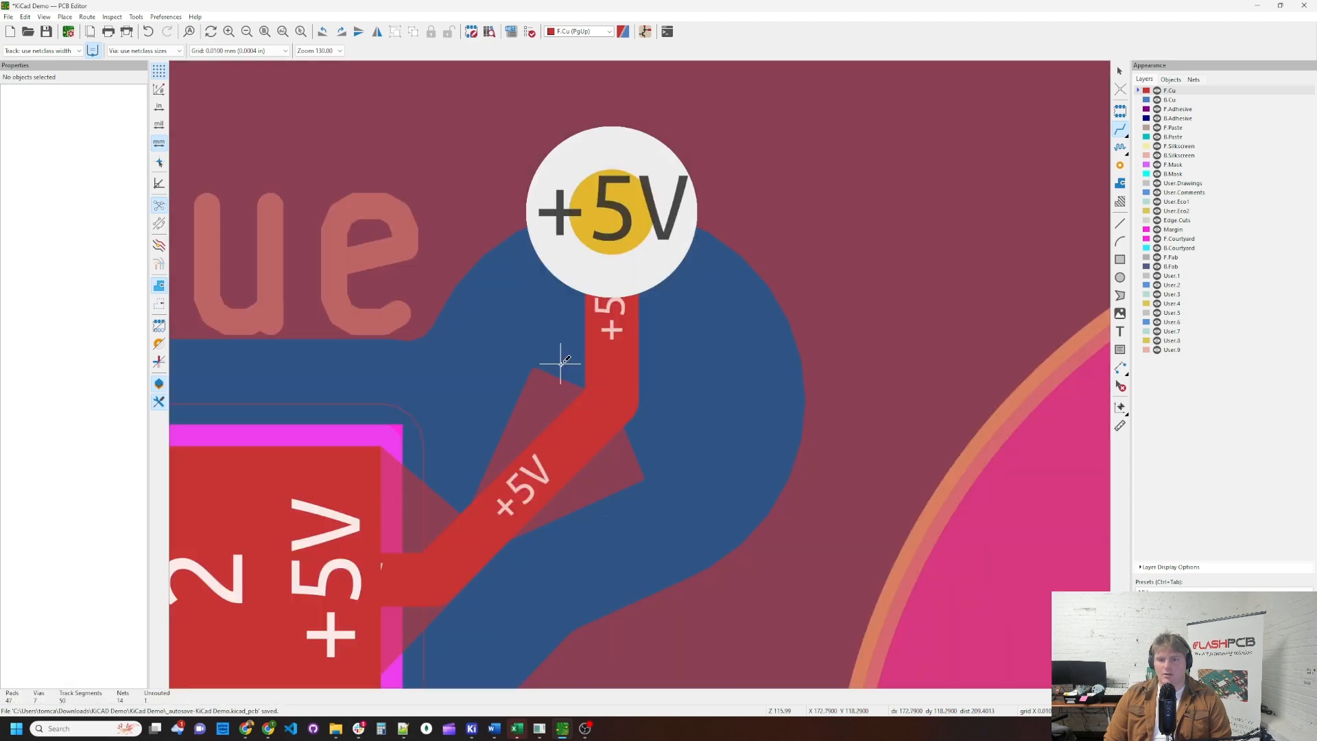
mouse_move(597, 489)
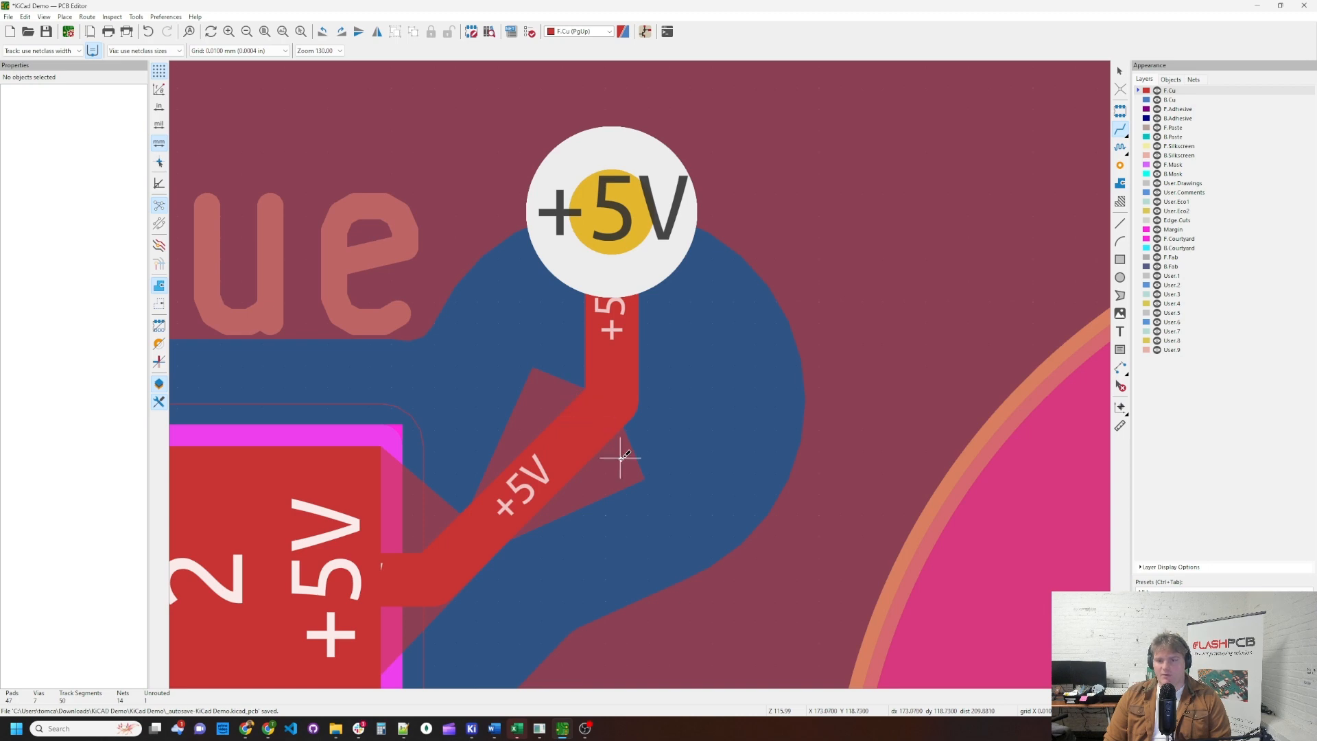
mouse_move(626, 453)
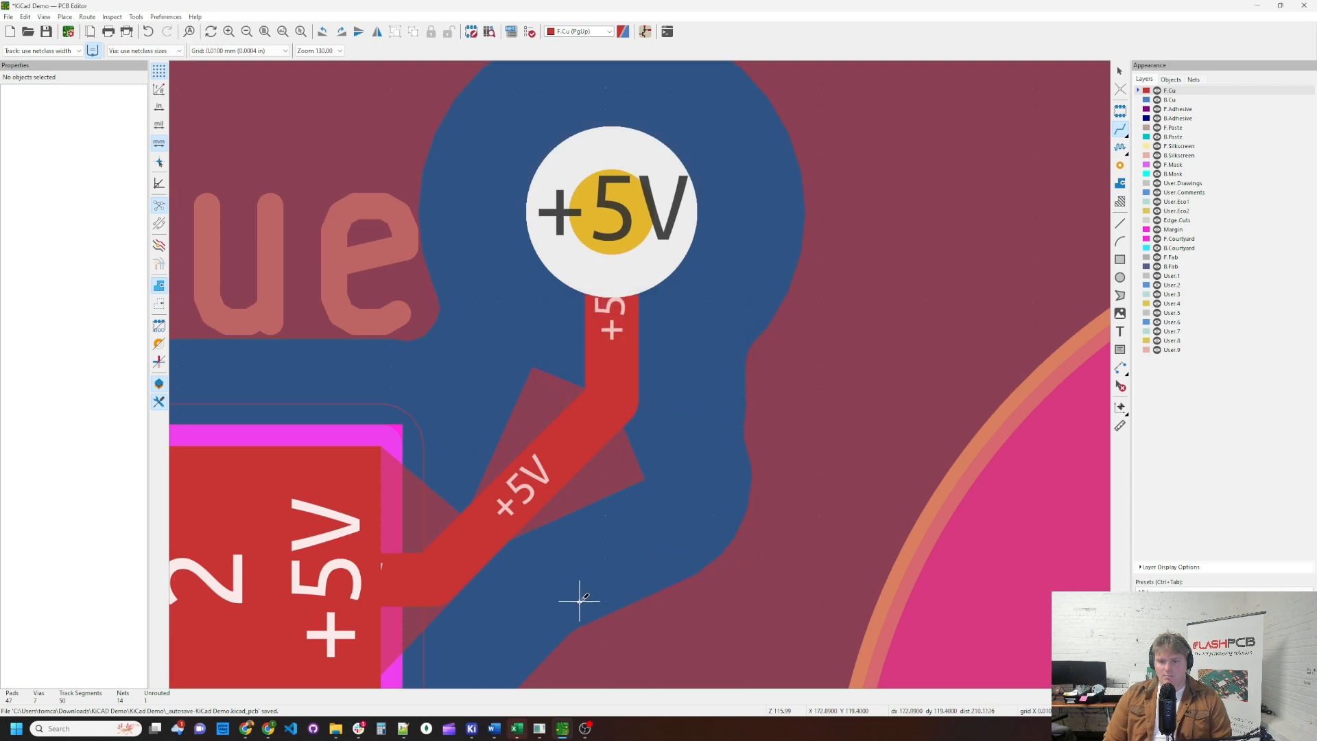
mouse_move(623, 481)
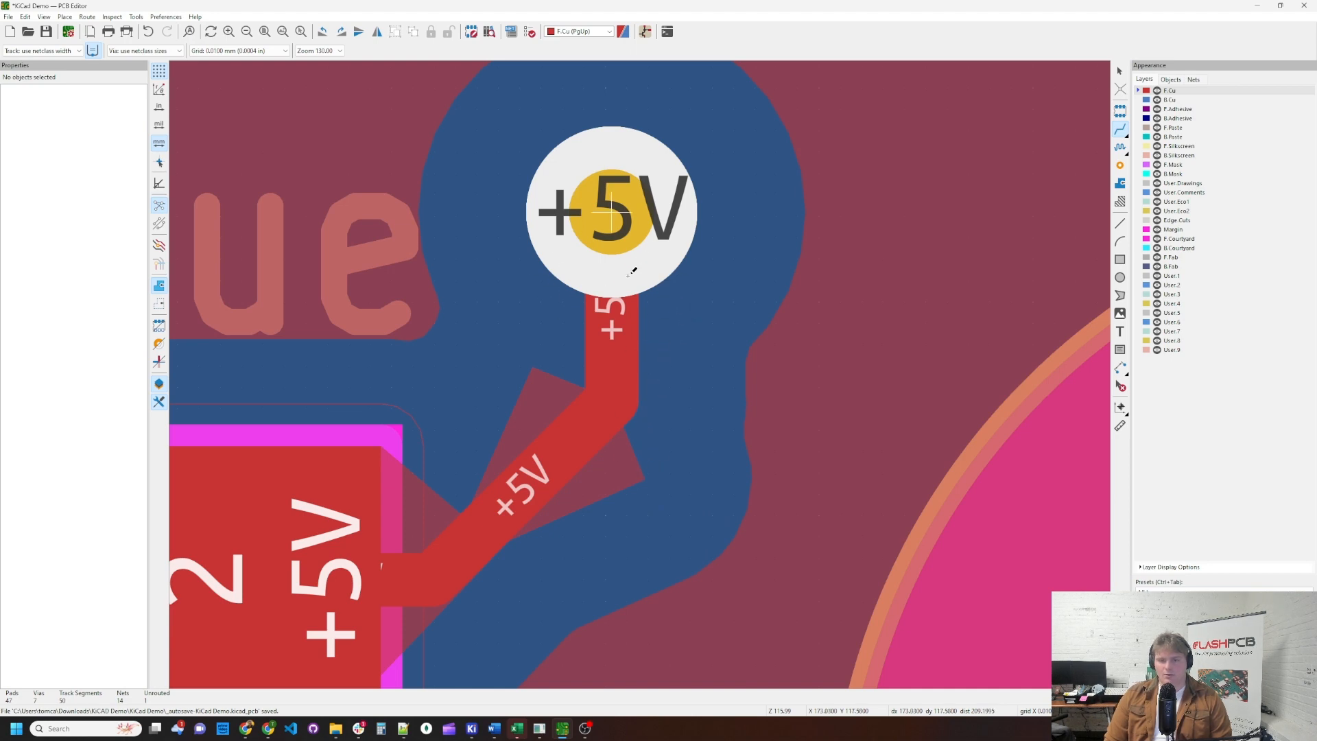
mouse_move(590, 255)
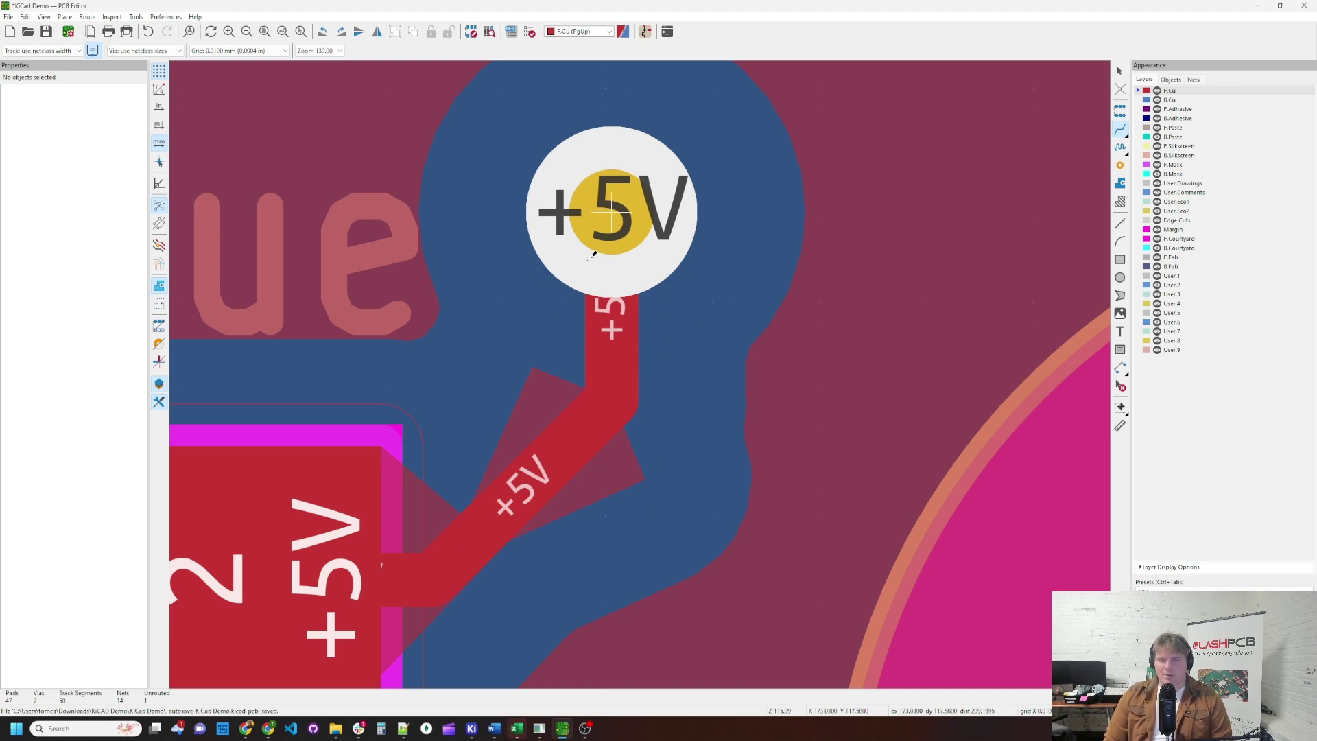
After refilling the zones, bring up the Tools menu for the teardrop command
click(135, 16)
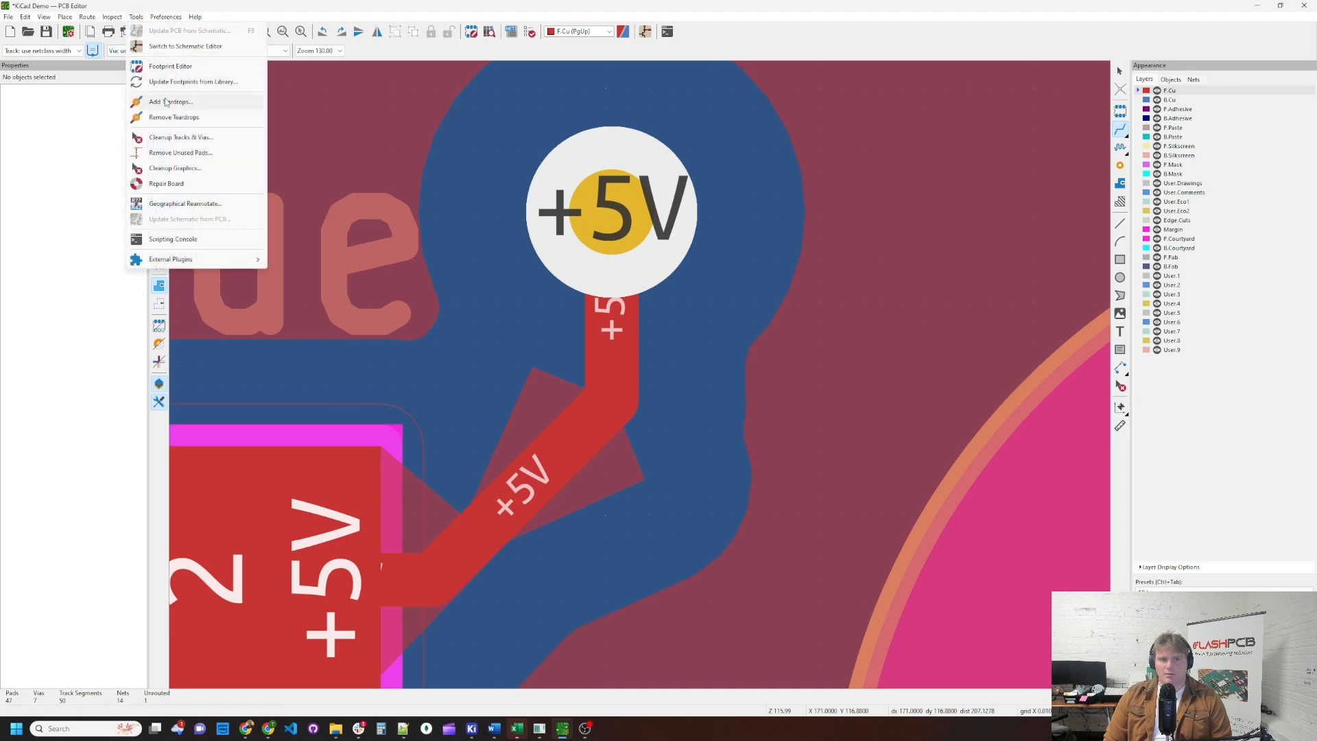
Regenerate curved teardrops at vias, PTH and SMD pads, including the +5V track-to-via joints
click(171, 101)
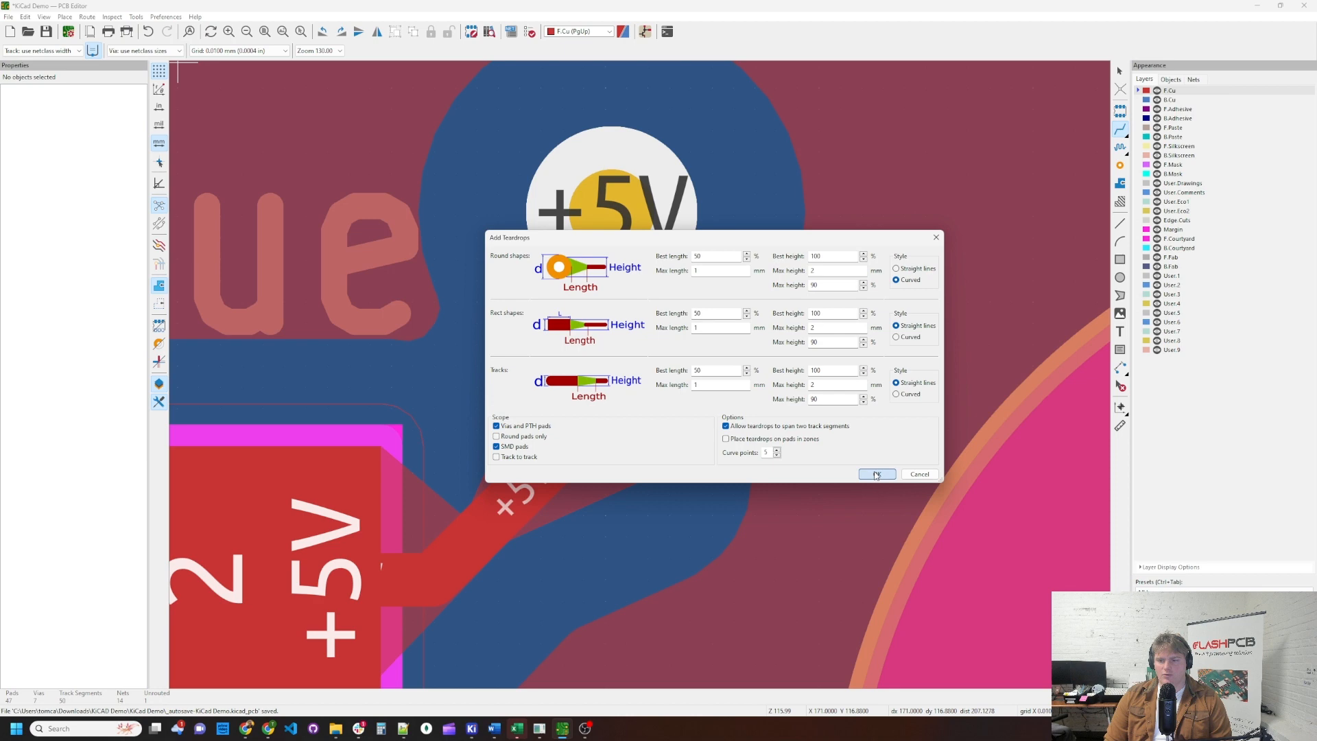
click(876, 473)
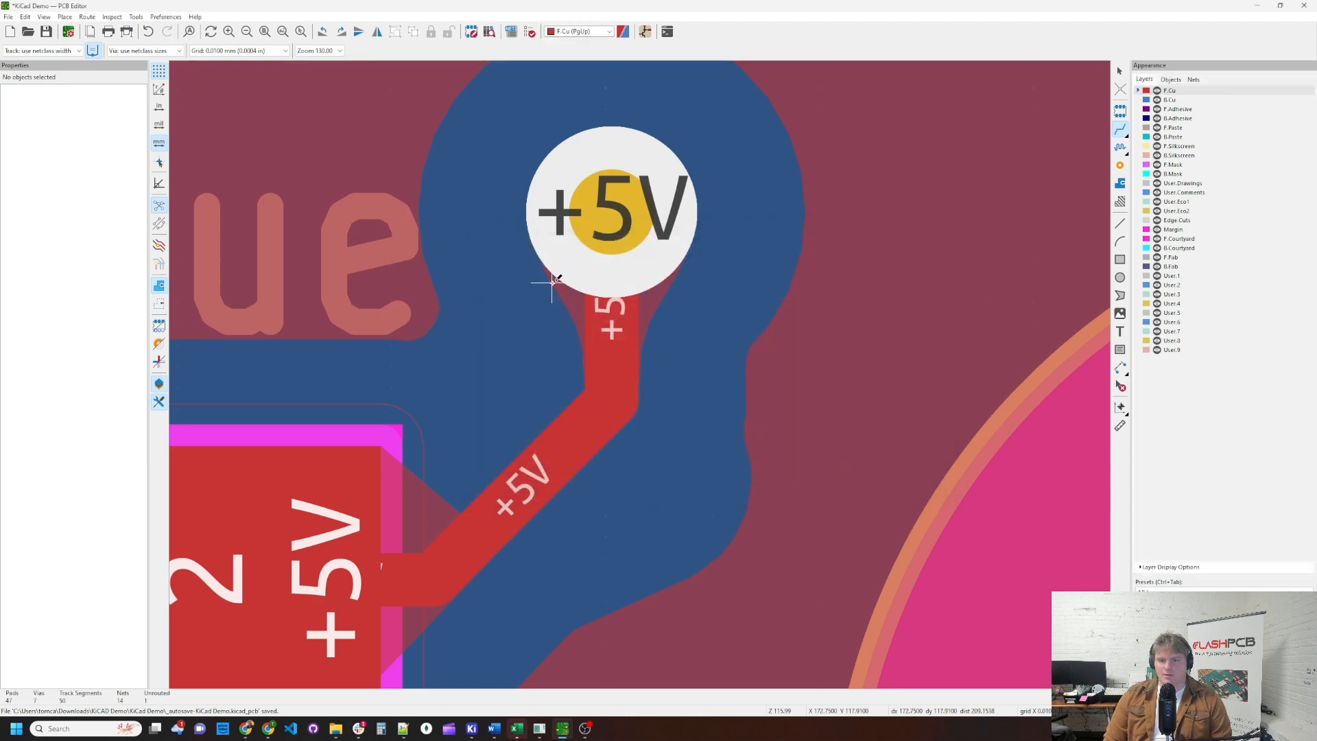
mouse_move(656, 336)
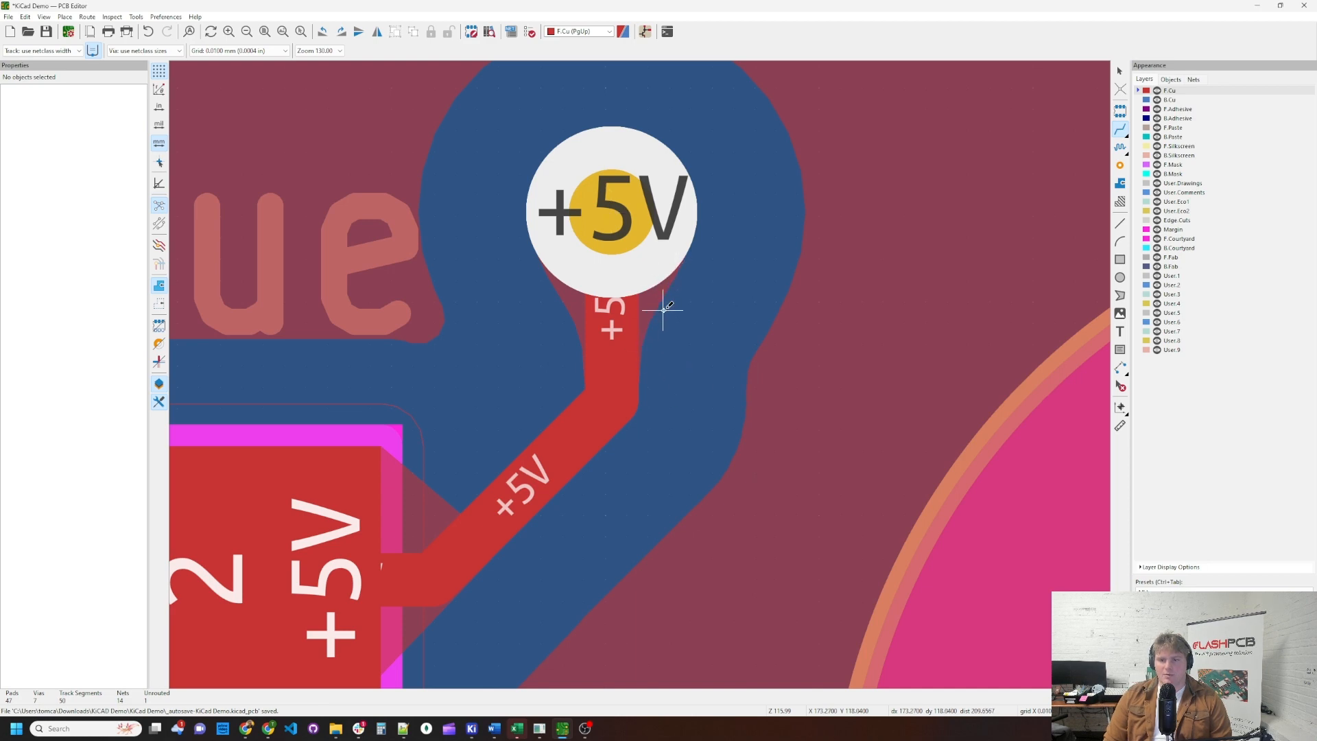
mouse_move(768, 338)
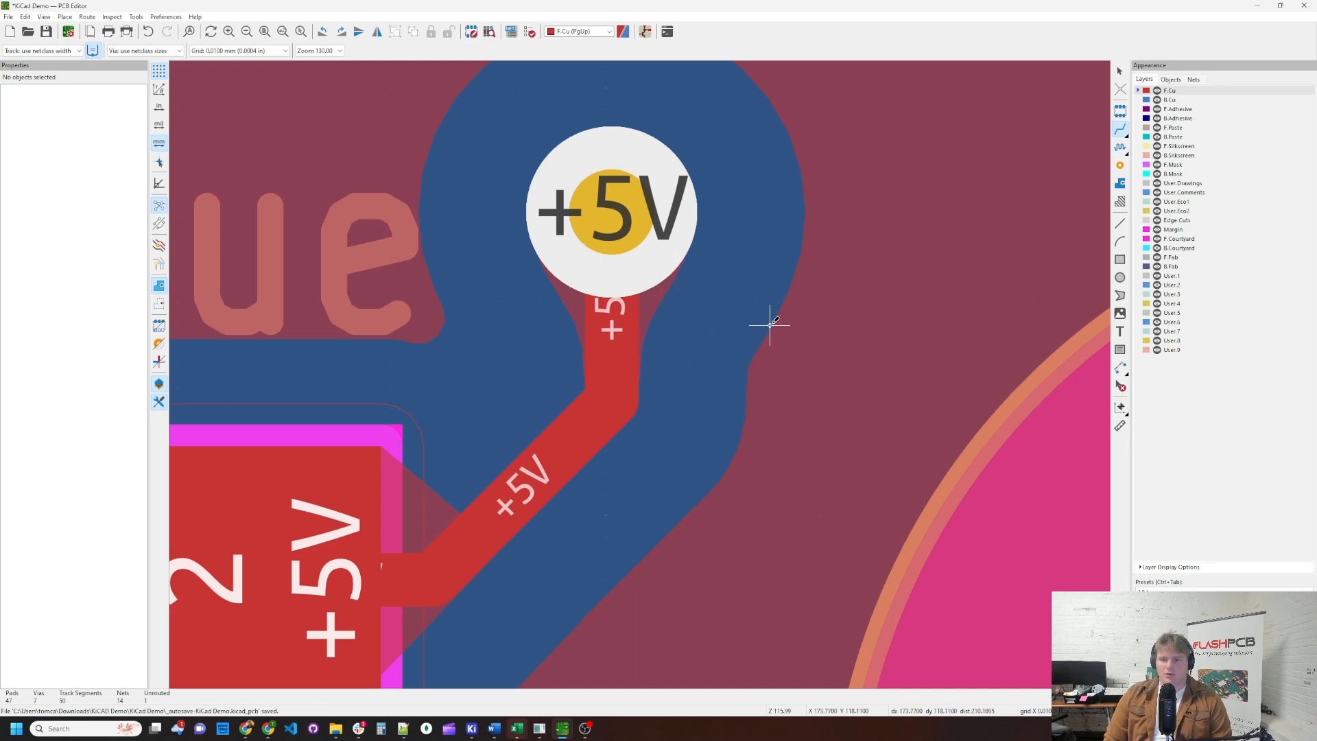
mouse_move(521, 328)
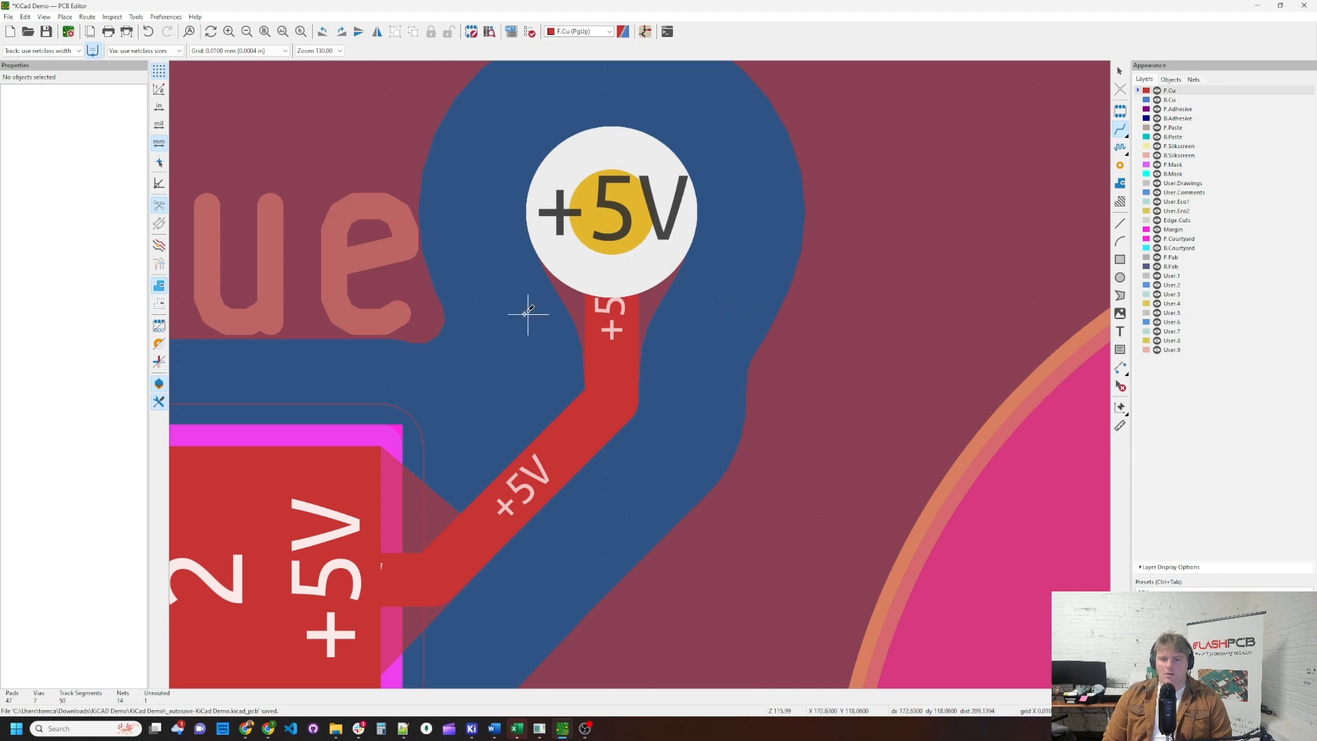
mouse_move(589, 425)
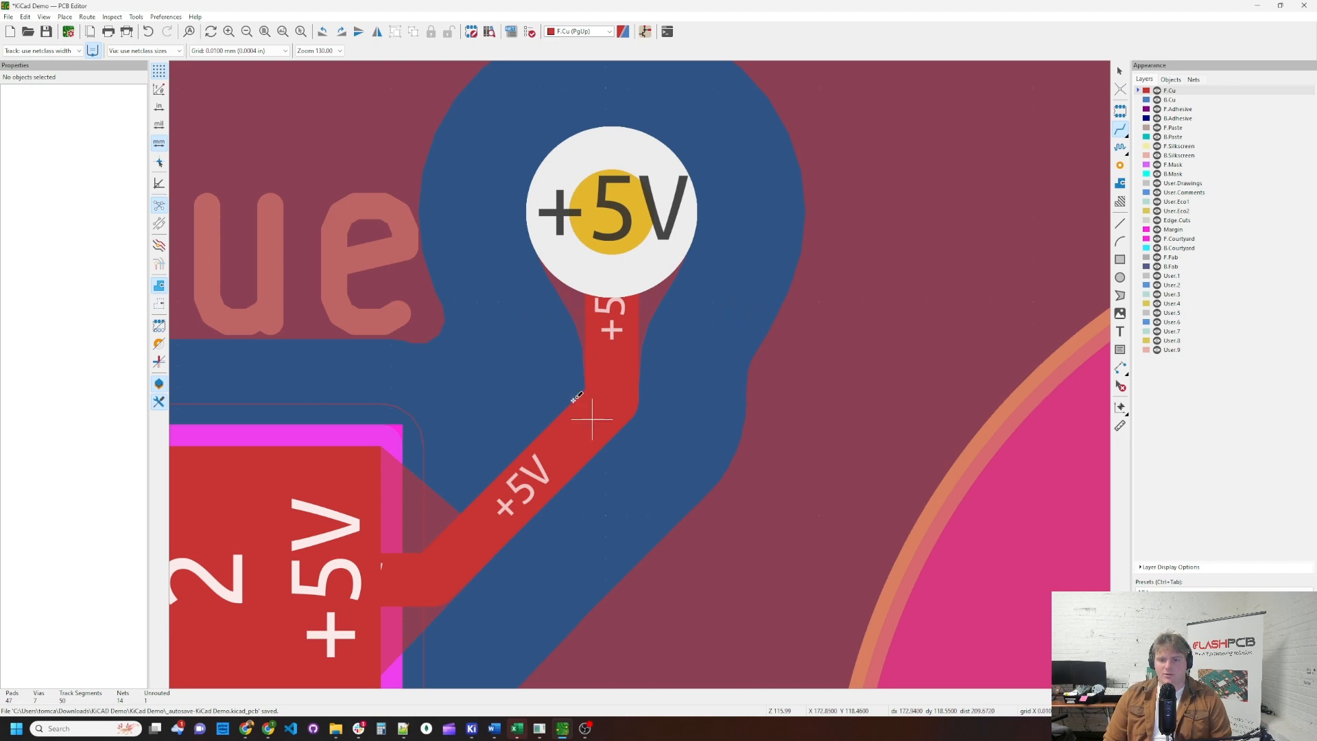
scroll(down, 3)
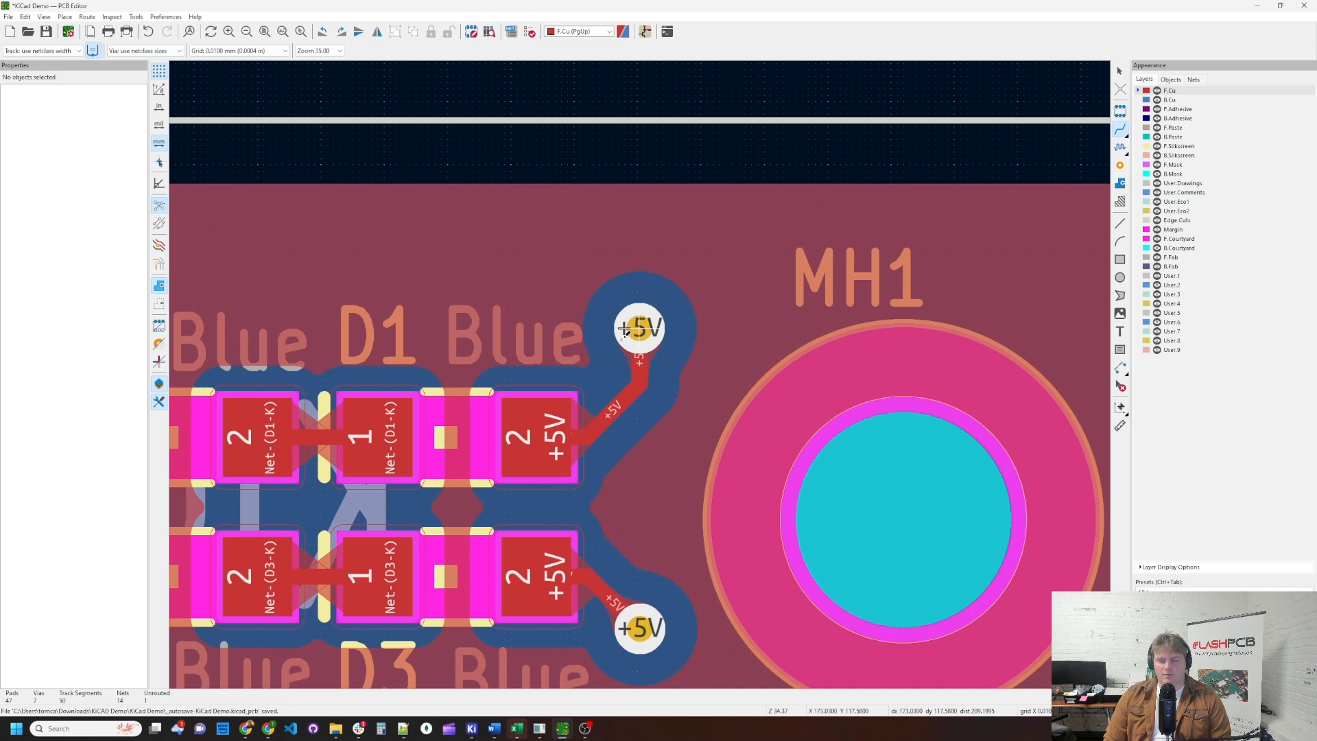
mouse_move(654, 330)
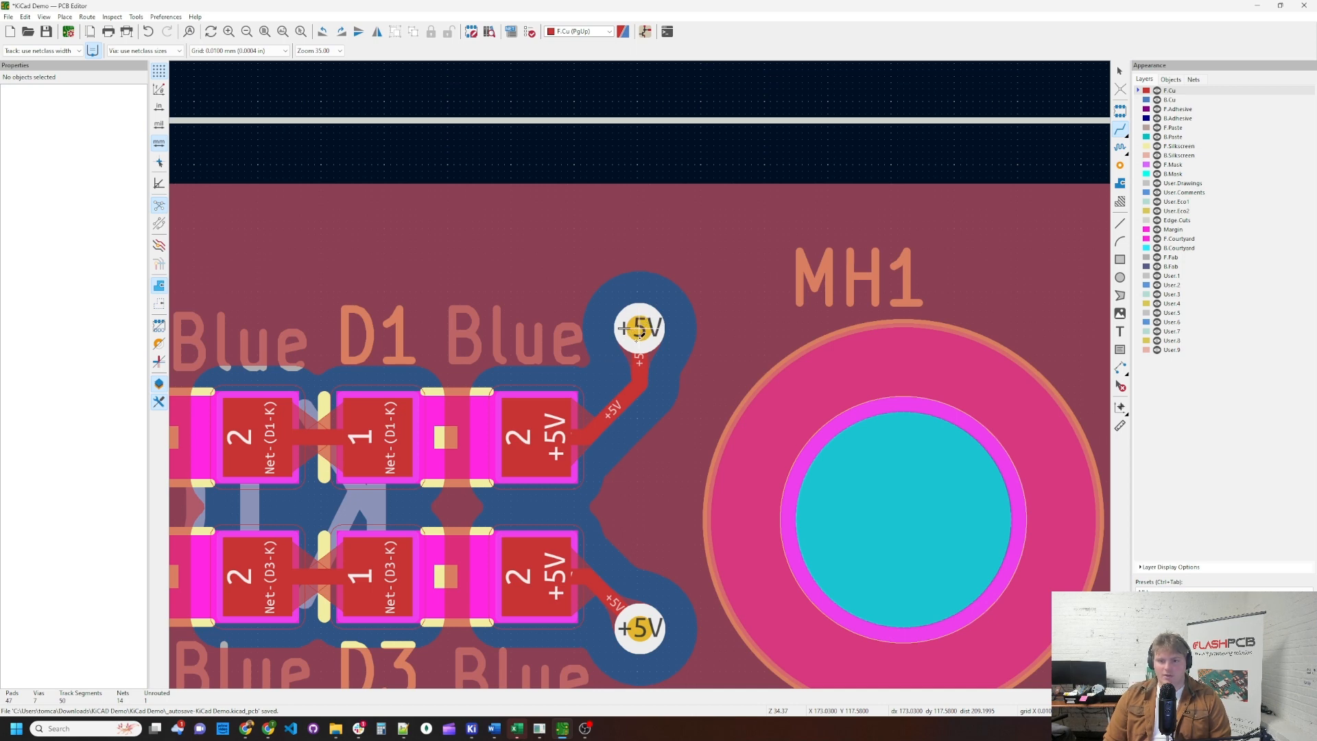
mouse_move(543, 443)
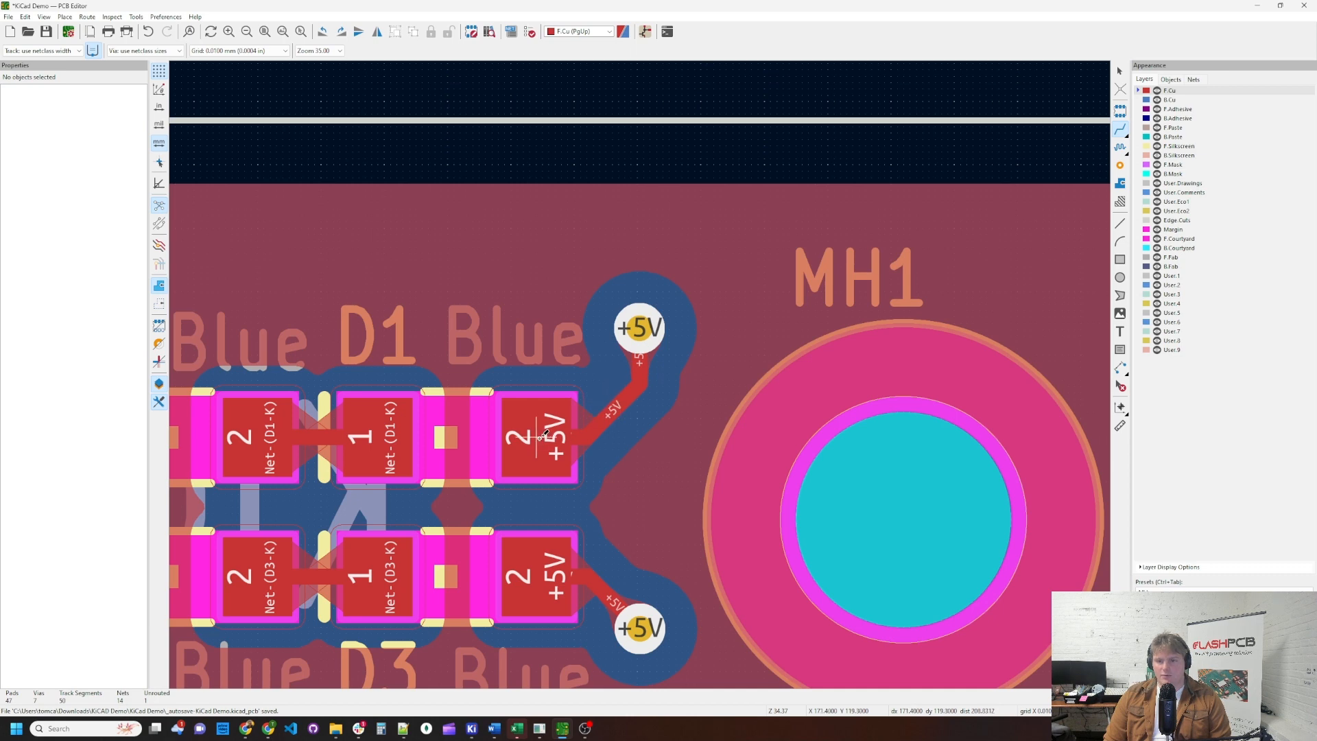
mouse_move(593, 423)
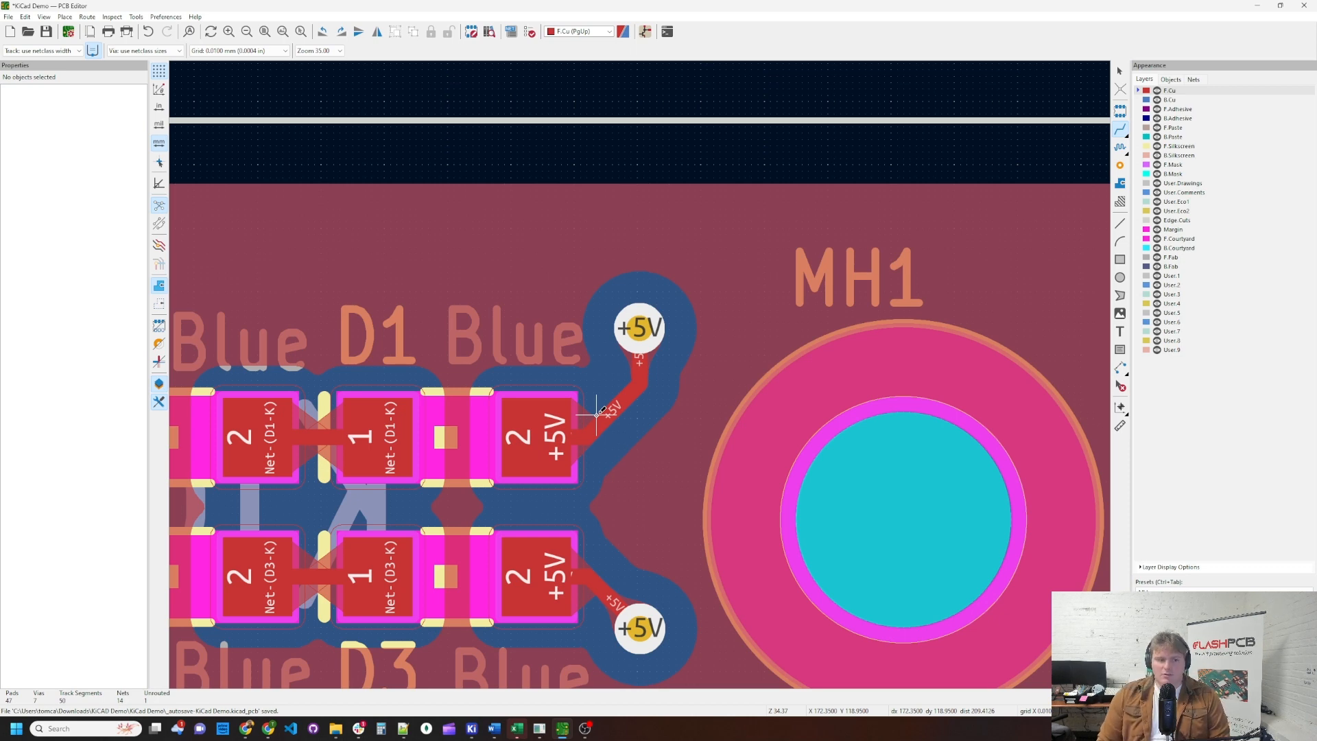
mouse_move(616, 414)
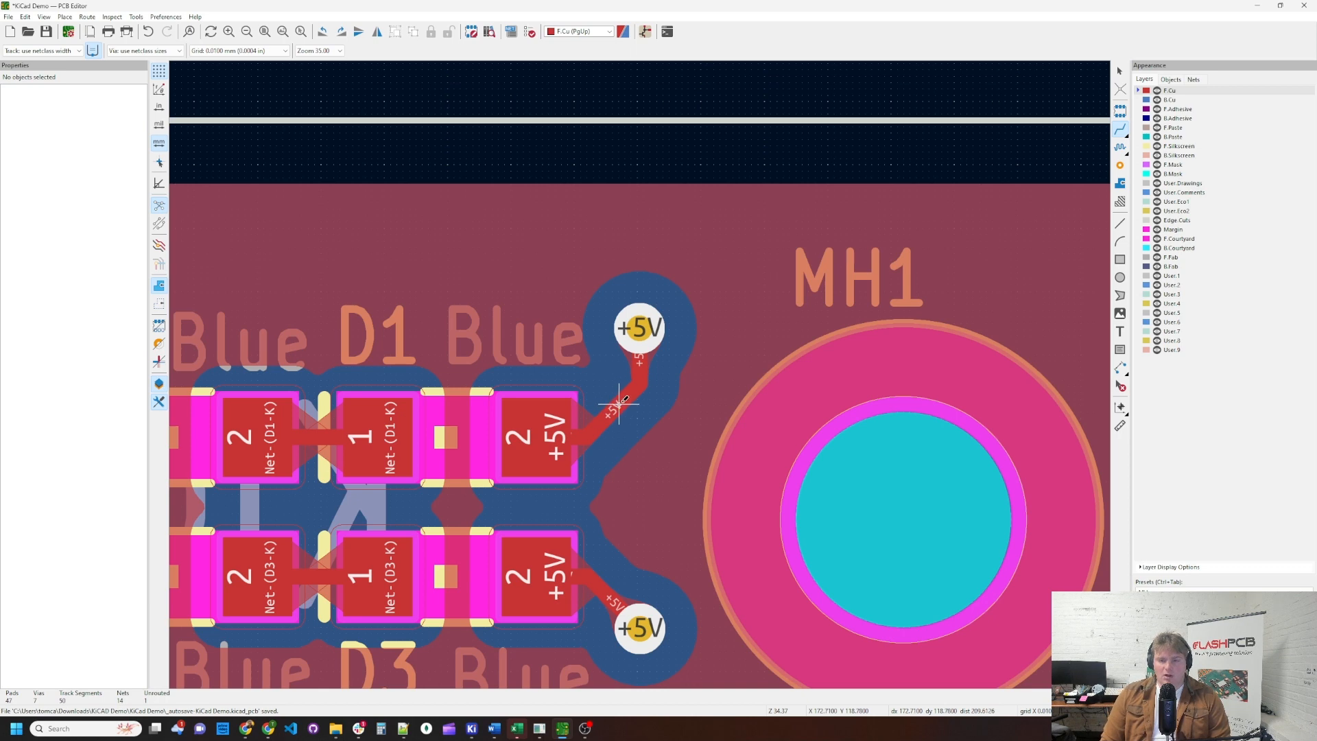